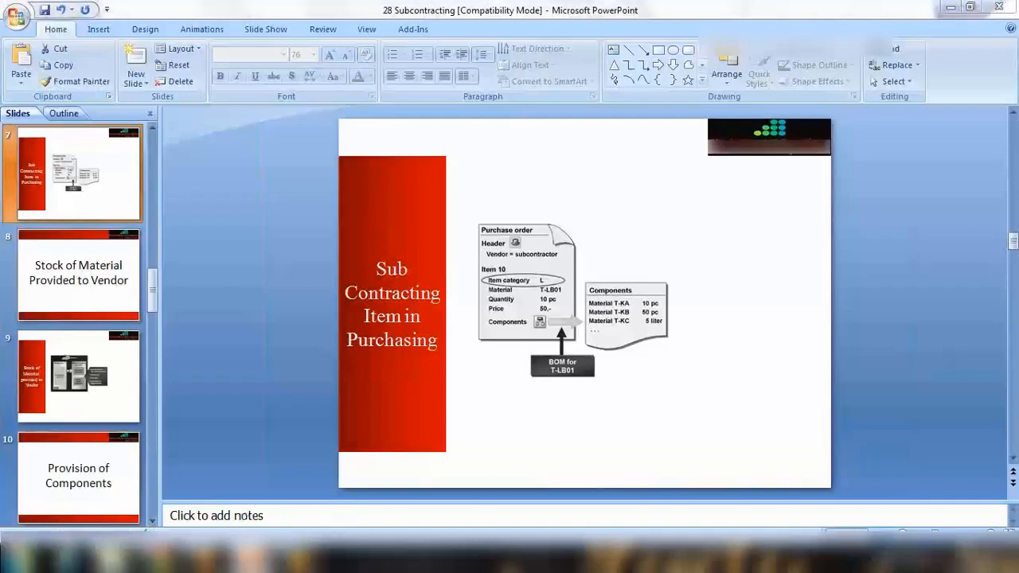
Bring up the blank Notepad page over SAP and type 'ZDEMO'
left_click(8, 15)
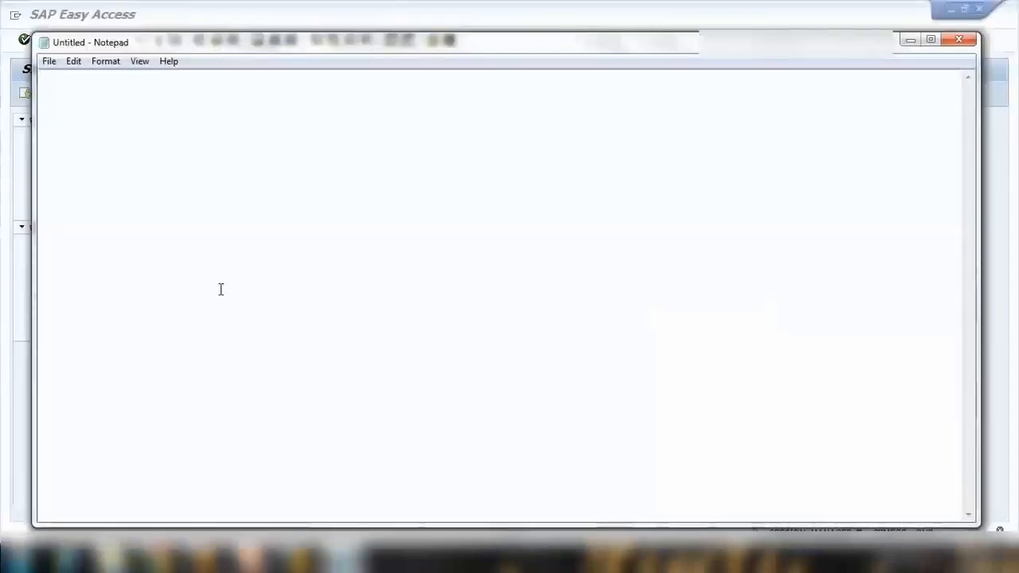
type("ZDEMO")
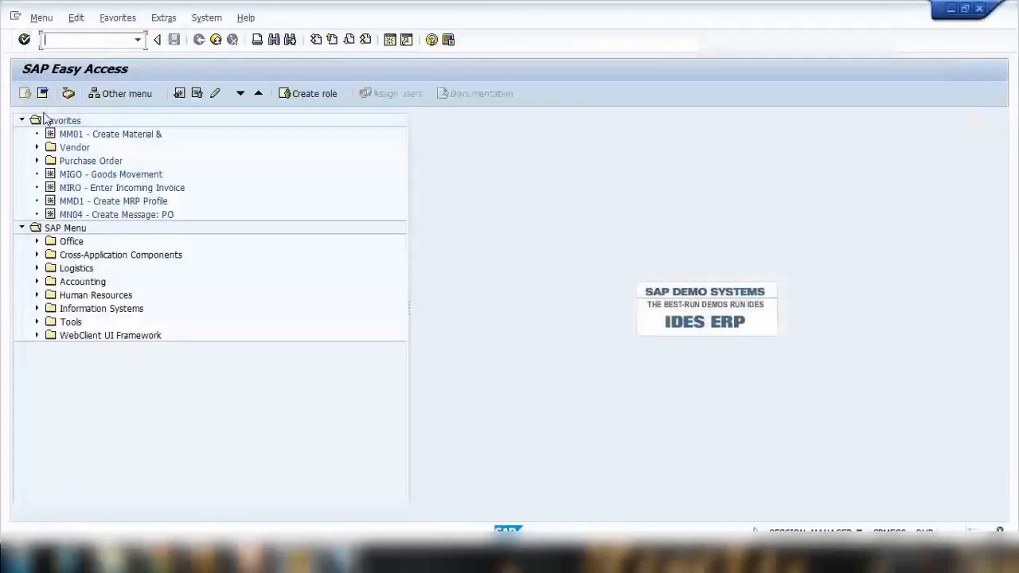
Change material ZDEMO1's description to 'Demo material Laptop' in MM02, then return to the menu
type("mm0")
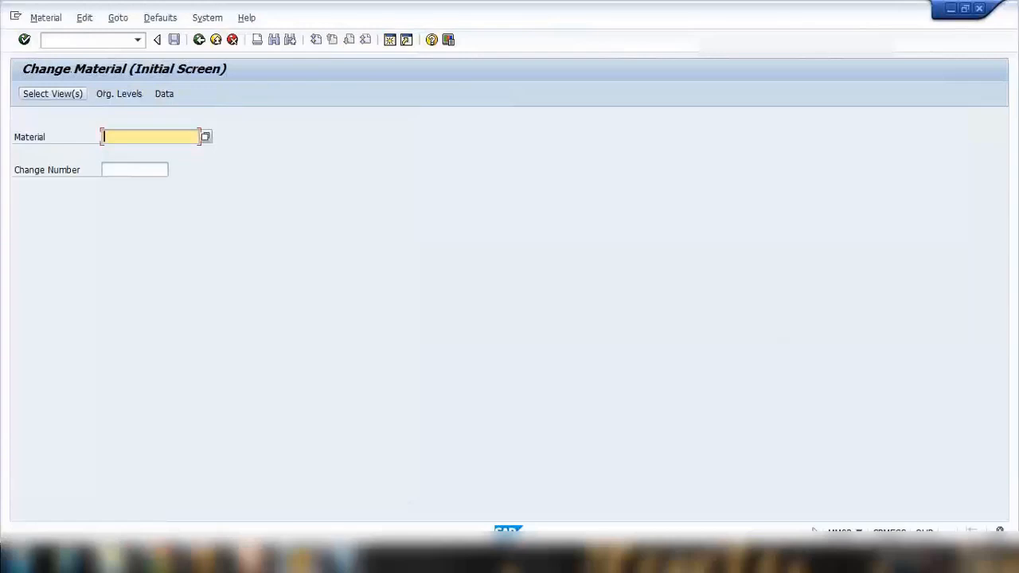
type("zdemo1")
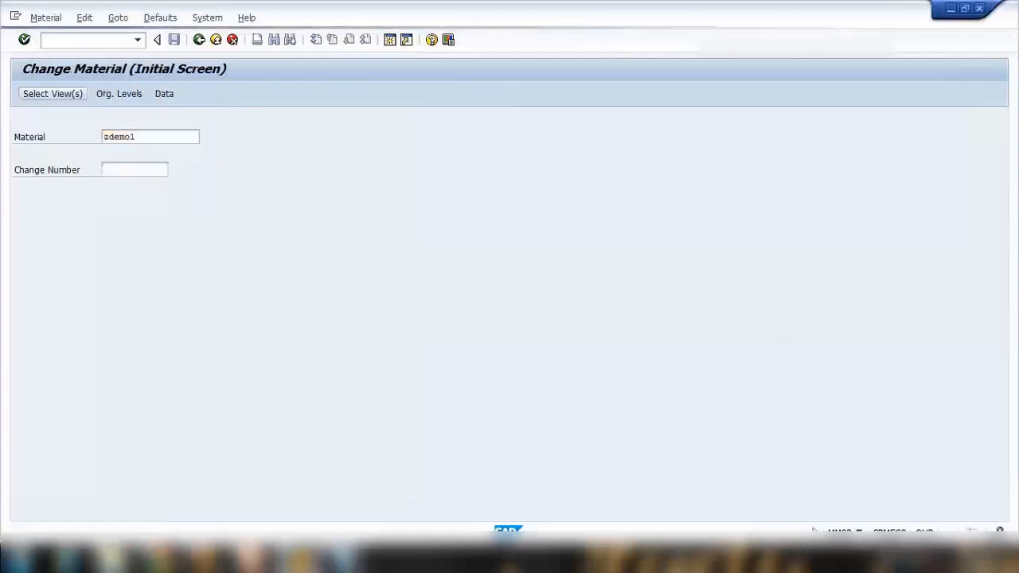
left_click(119, 93)
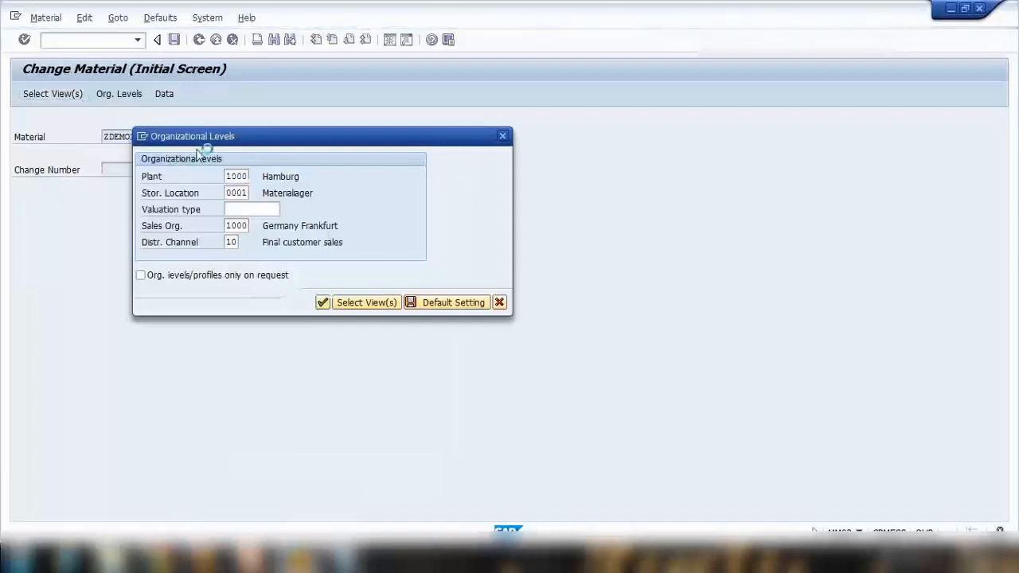
left_click(365, 301)
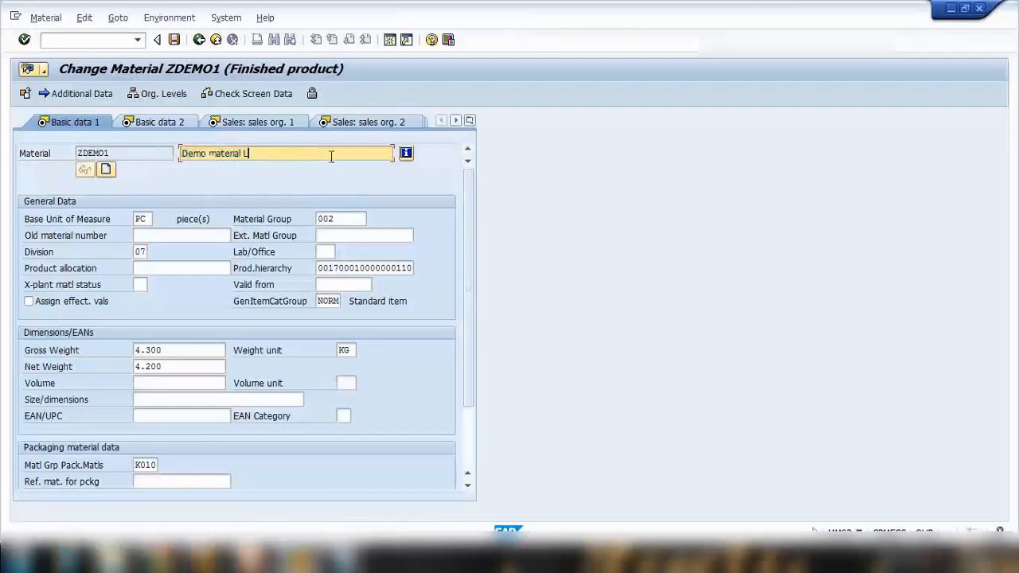
type("aptop")
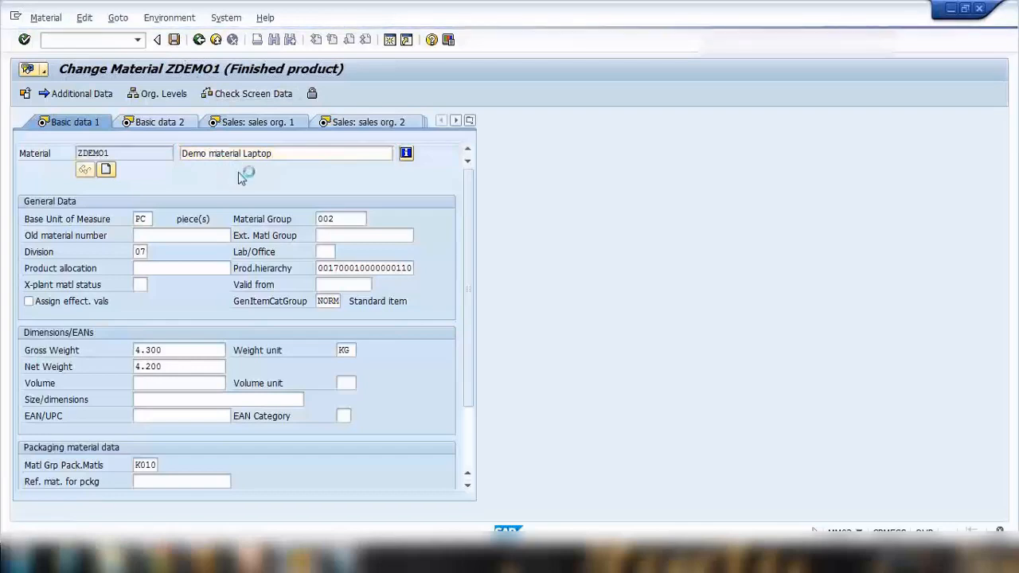
mouse_move(173, 97)
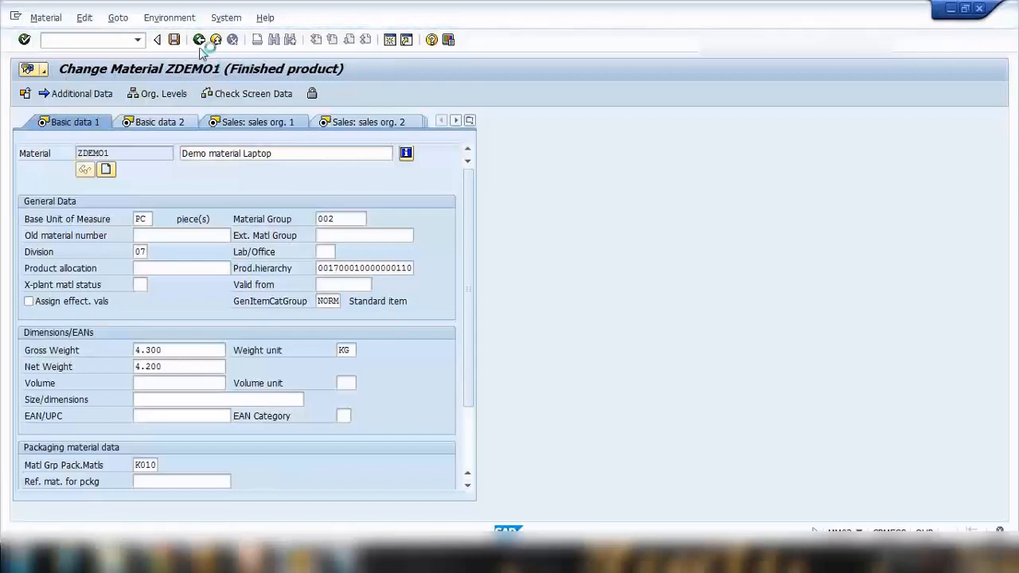
left_click(196, 39)
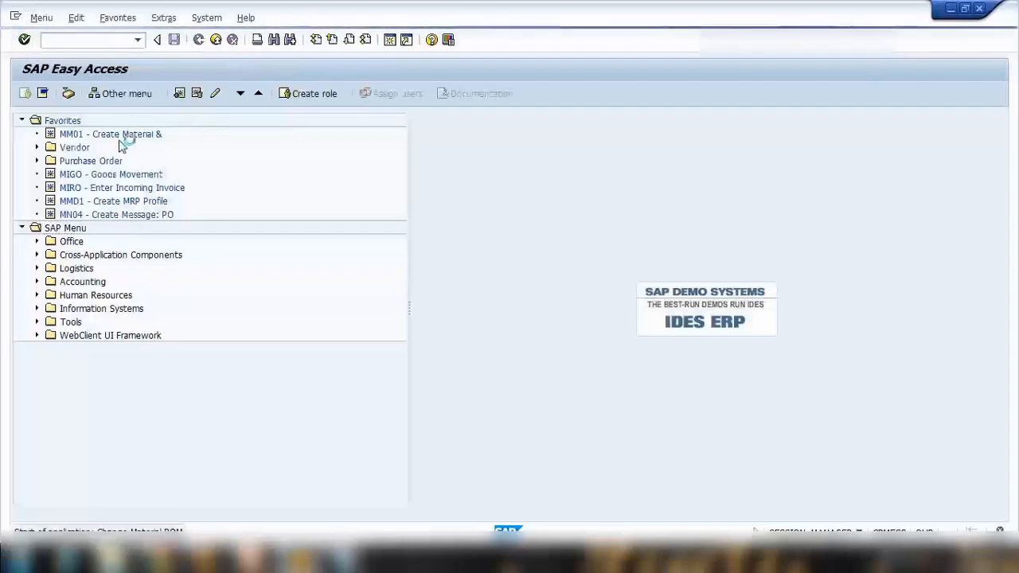
Open CS02 for ZDEMO1 in plant 1000 to view components MOUSE_GS, MONITOR_GS and KEYBOARD_GS
double_click(110, 134)
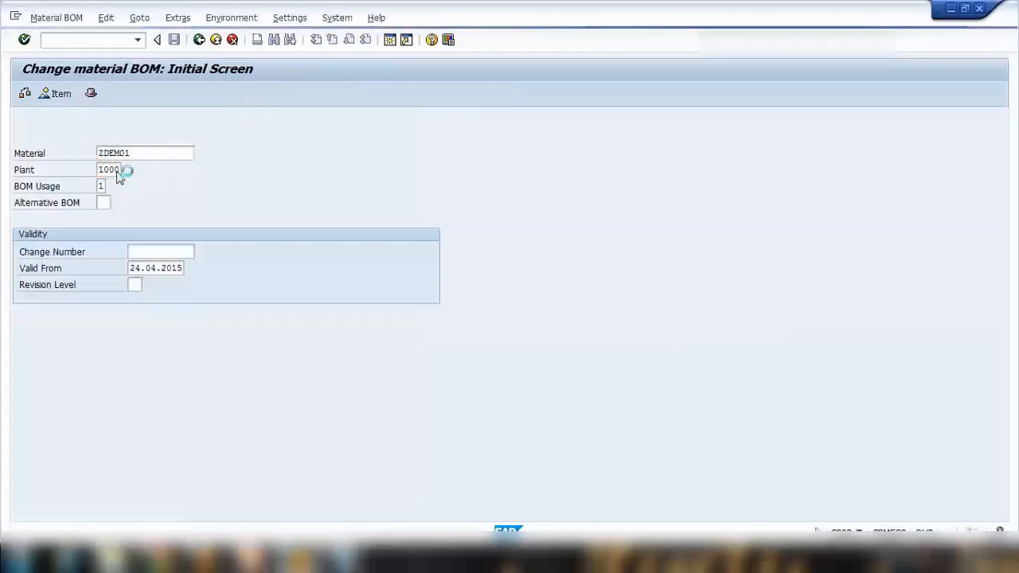
key("Enter")
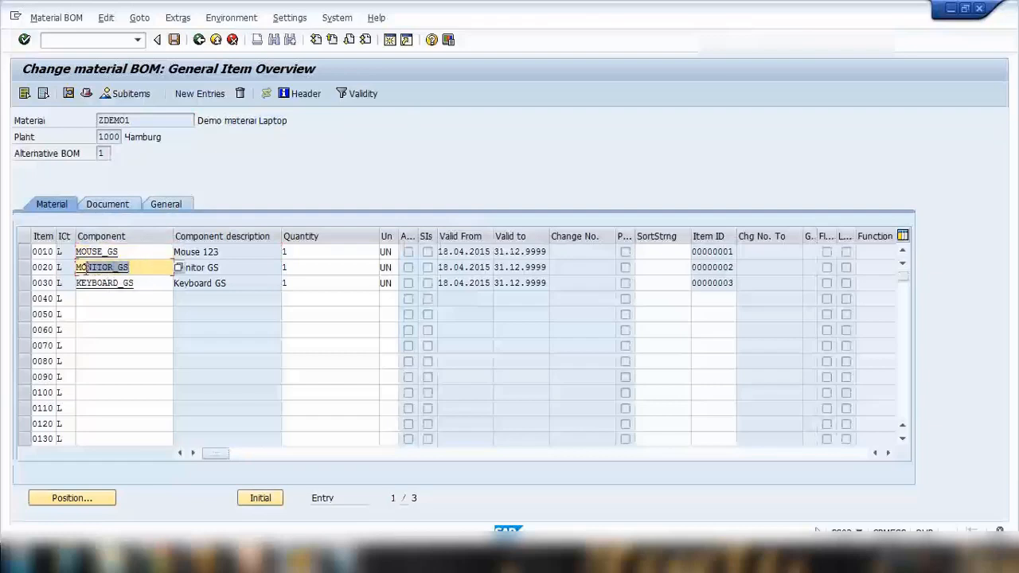
left_click(104, 283)
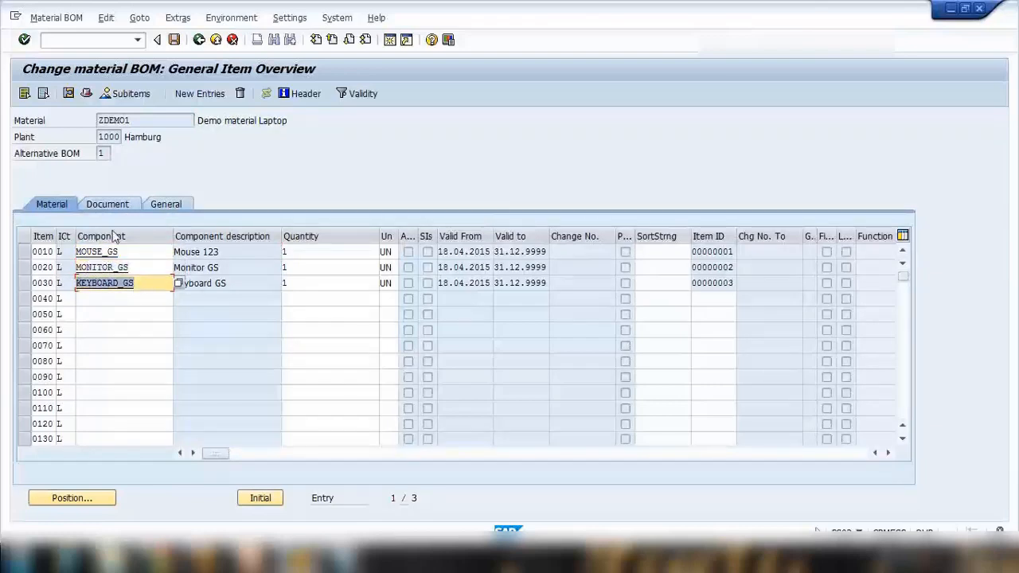
mouse_move(130, 145)
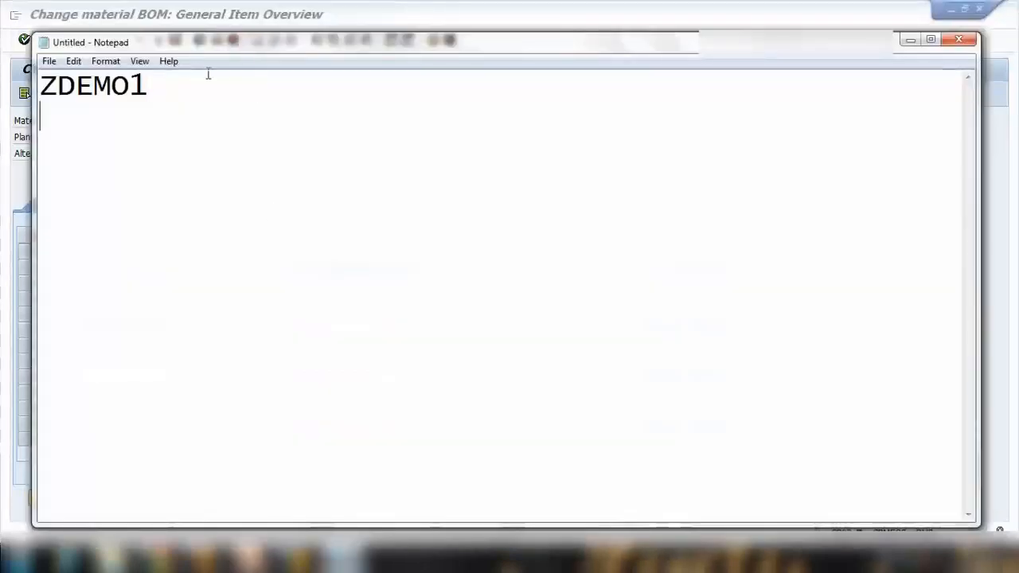
Type the note heading 'ZDEMO1 - Laptop => BOM Components'
type("- P")
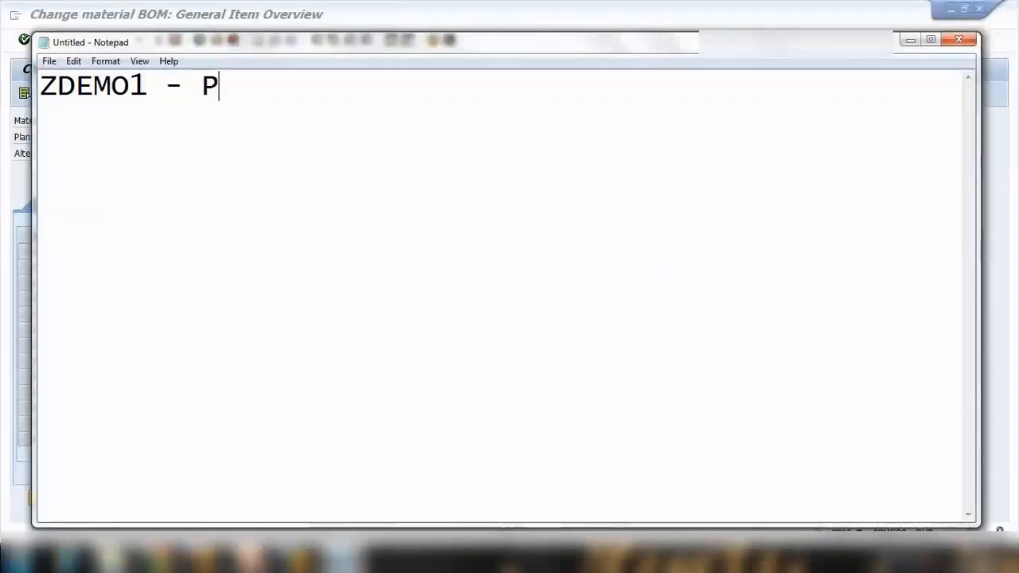
key("Backspace")
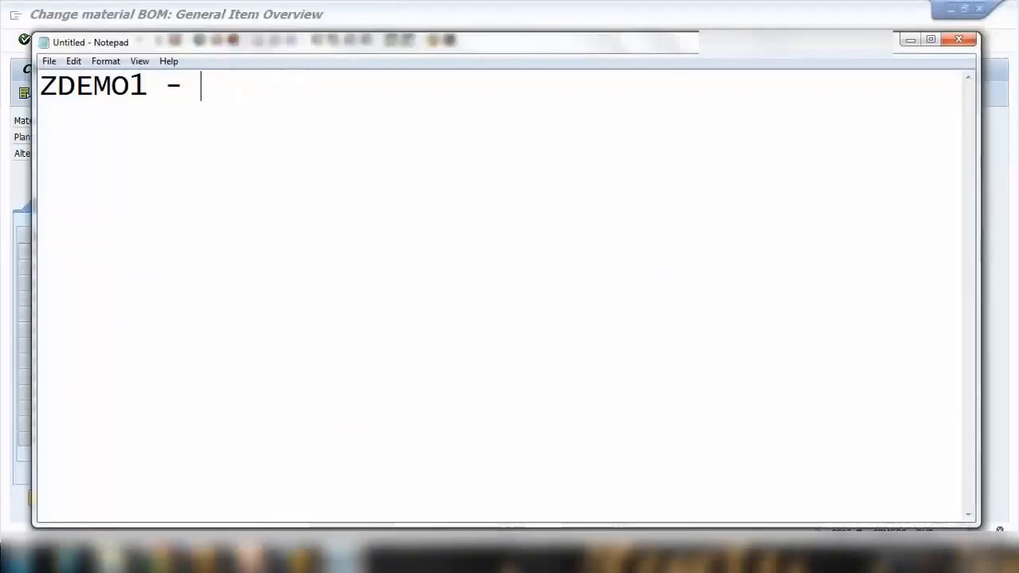
type("Laptop")
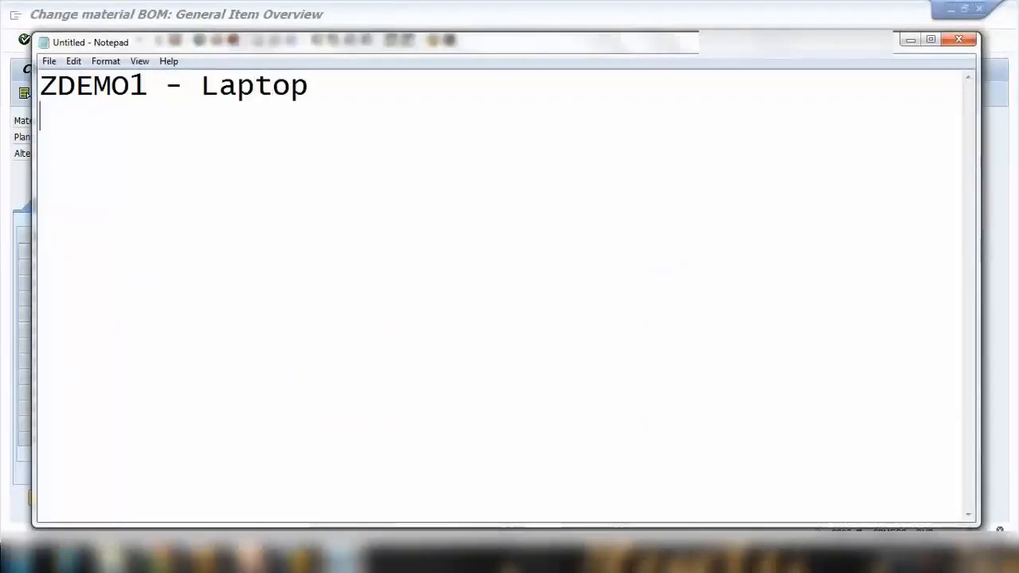
type("=>")
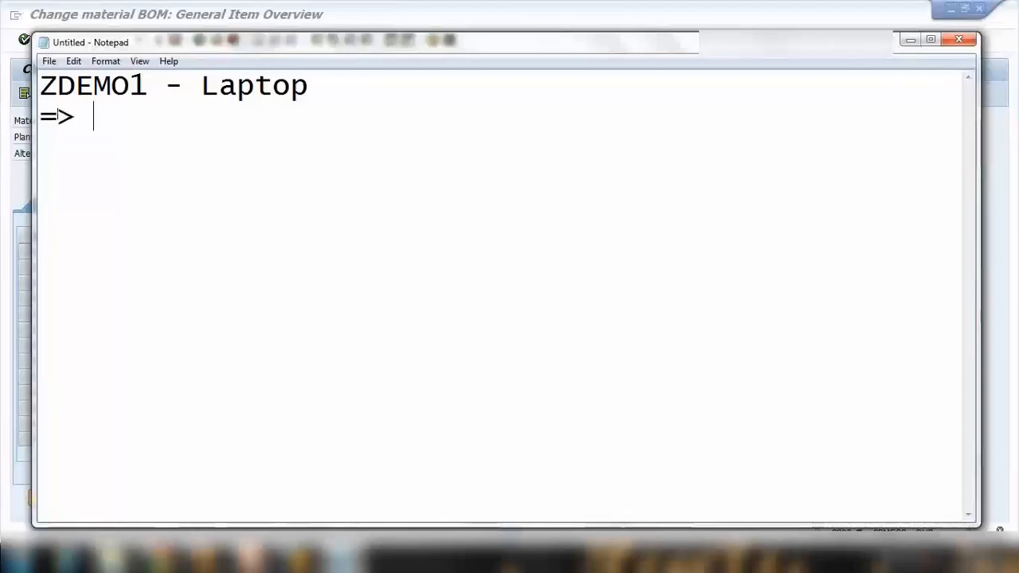
type("BOM Comp")
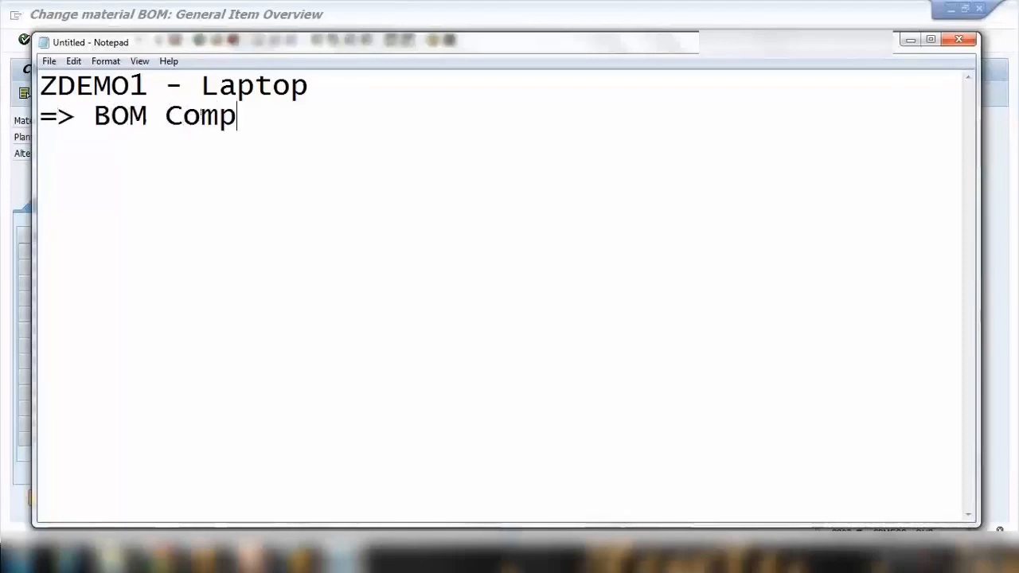
type("onets")
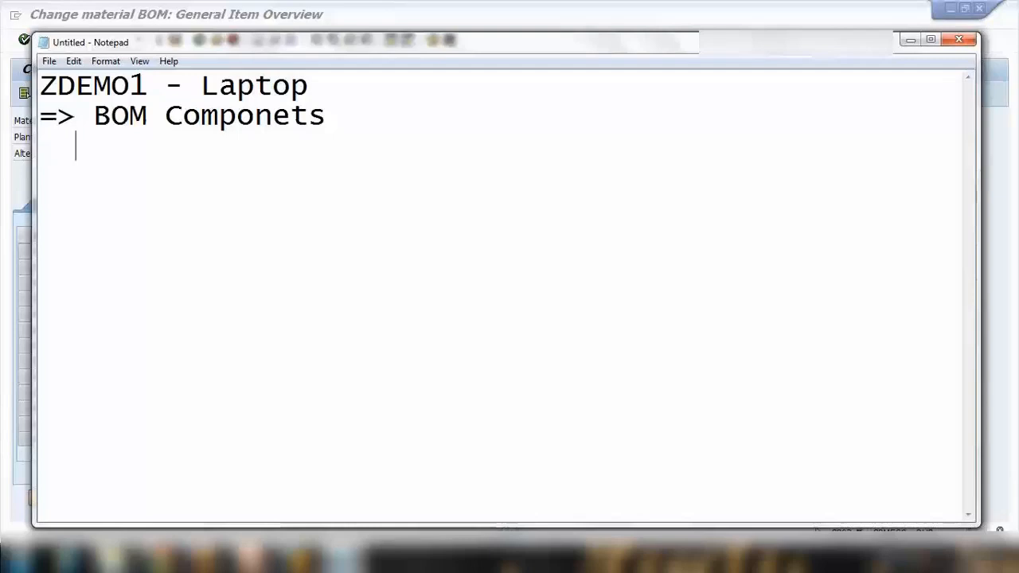
List the components '1. Mouse', 'Keyboard' and 'Monitor/screen' under the heading
type("1. Mouse")
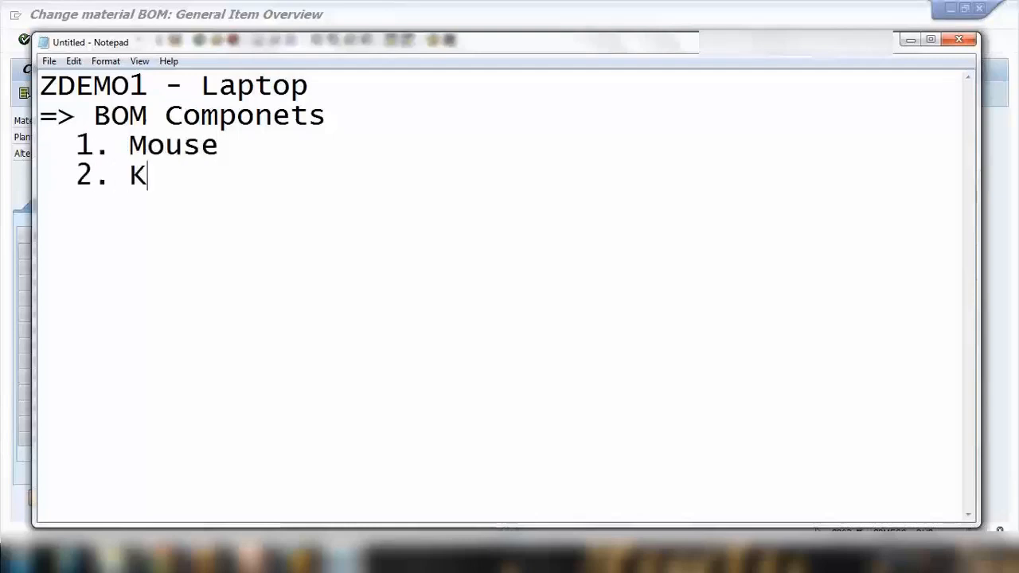
type("eybo")
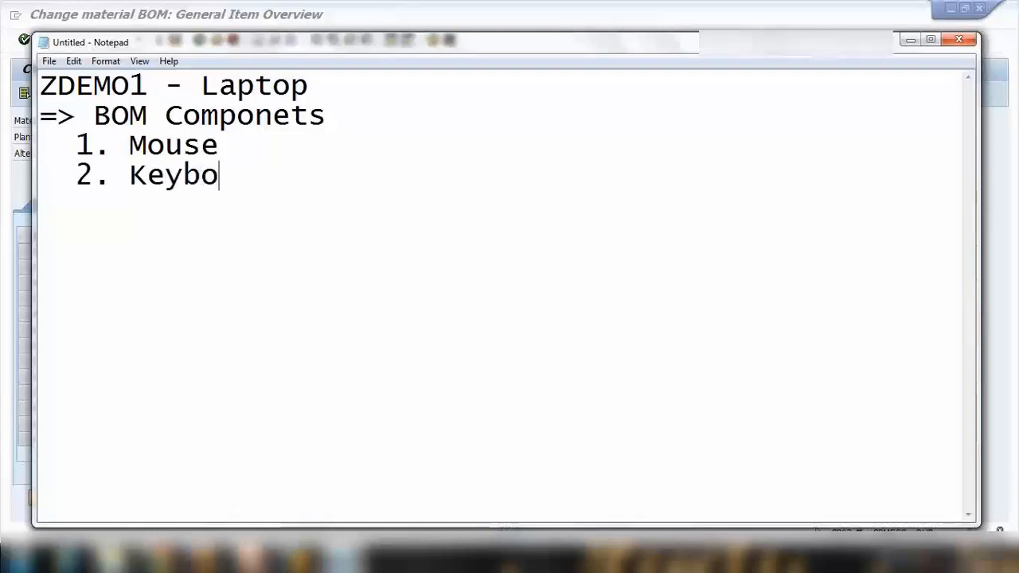
type("ard")
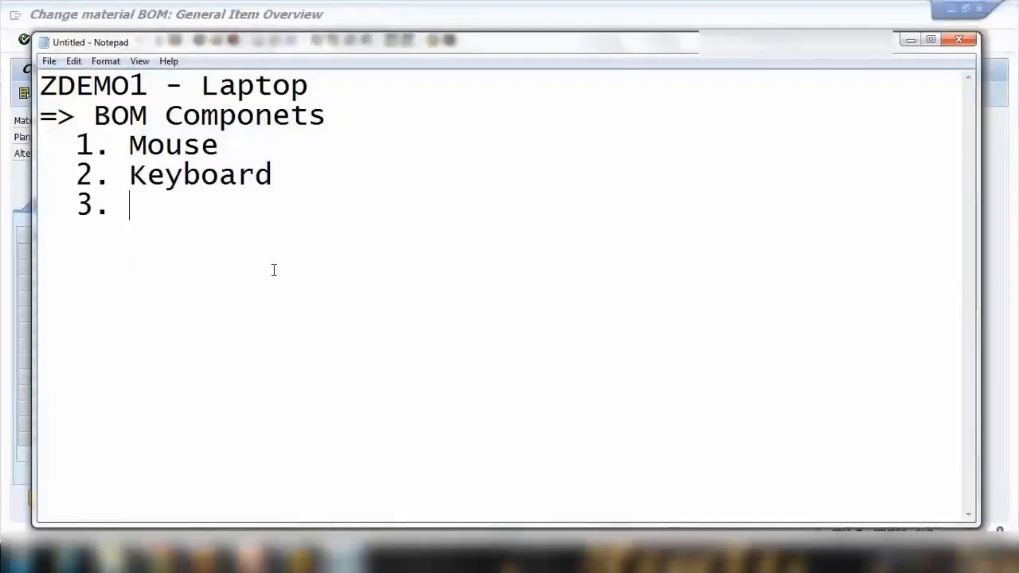
type("Monitor")
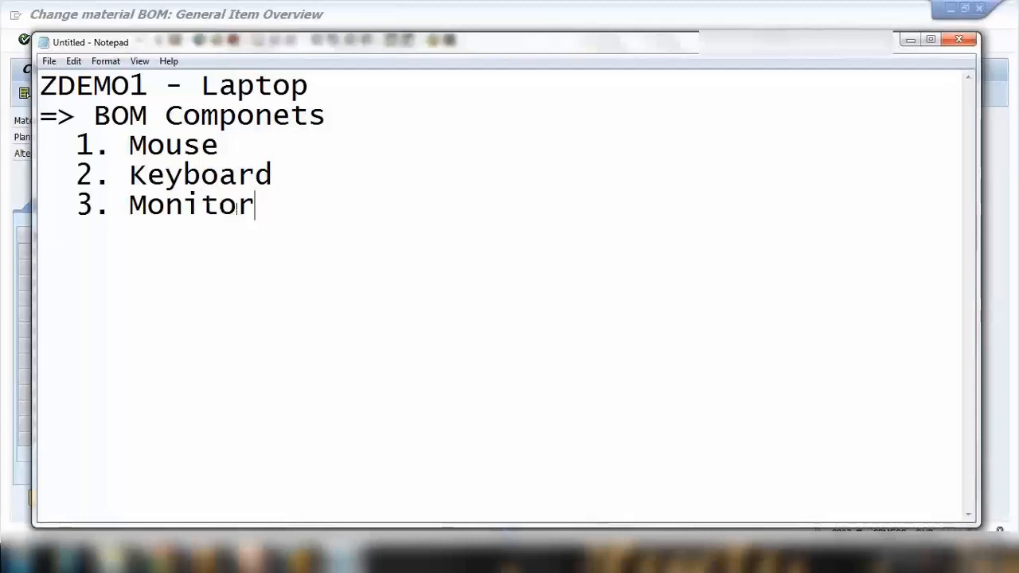
type("/screen")
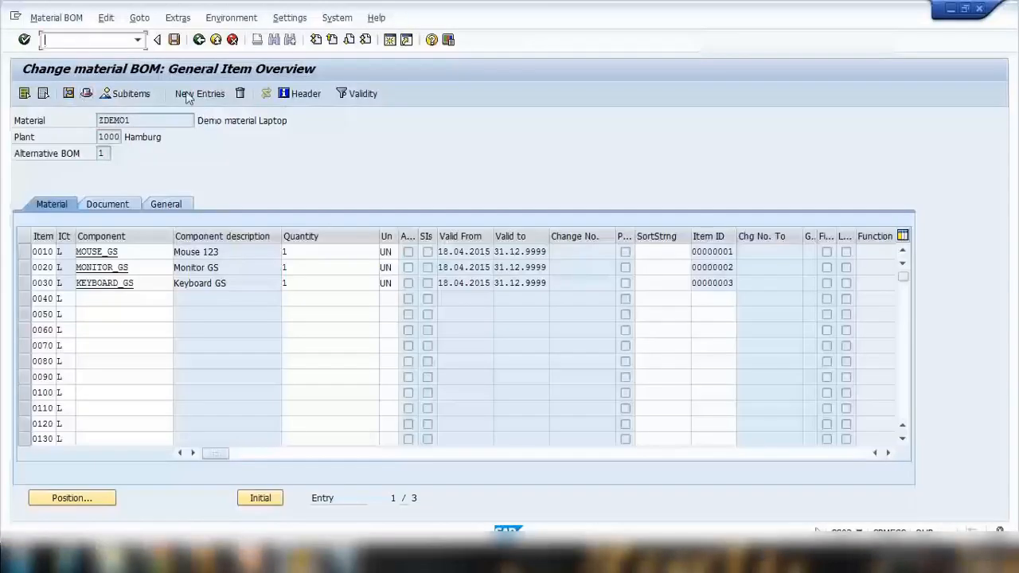
Launch ME21N in SAP and note '1. Create SC PO' in Notepad
type("/nme21n")
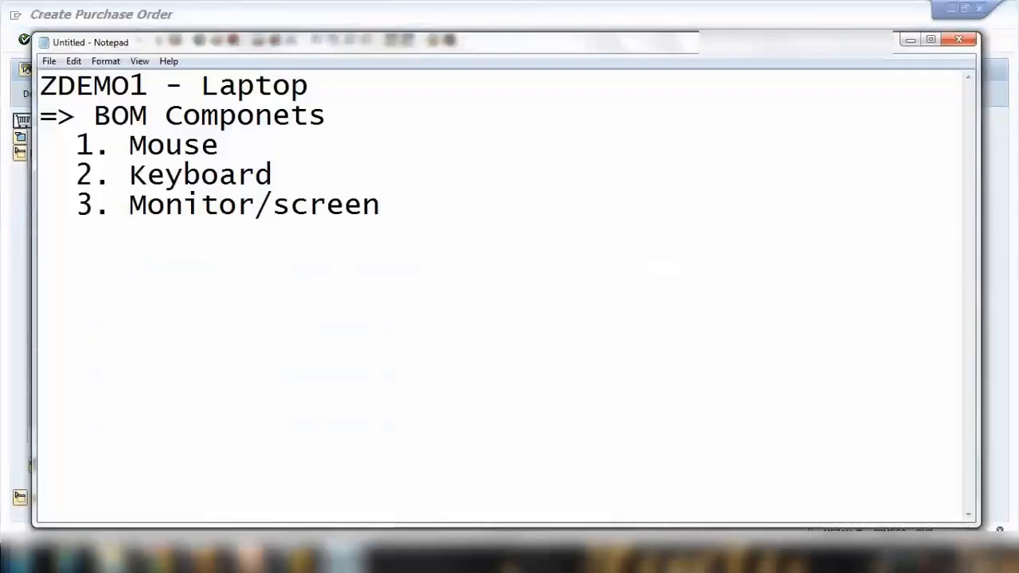
type("1. Create")
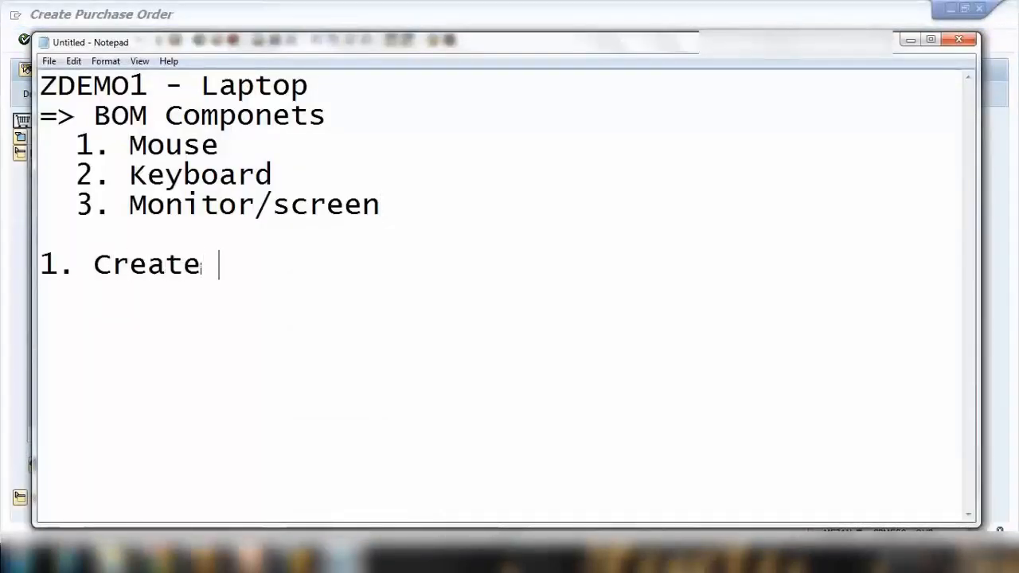
type("SC PO")
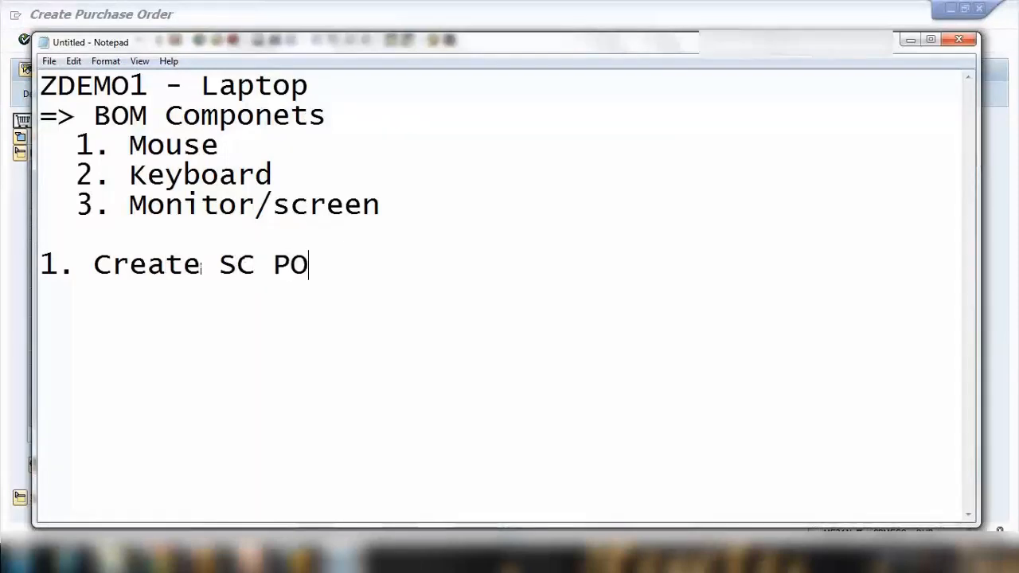
mouse_move(16, 249)
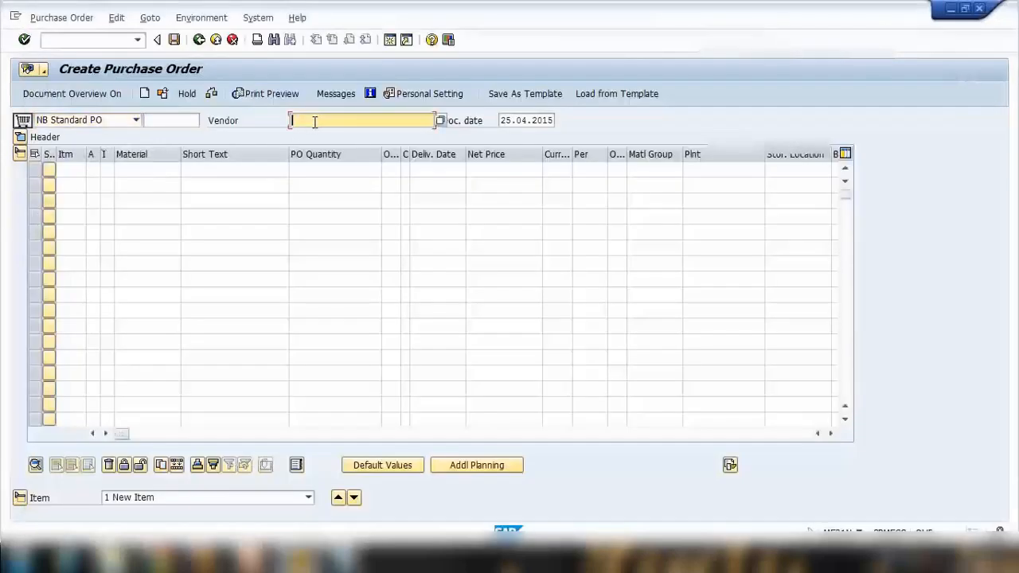
Enter vendor 100502 and make item 10 a subcontracting item (category L)
type("100")
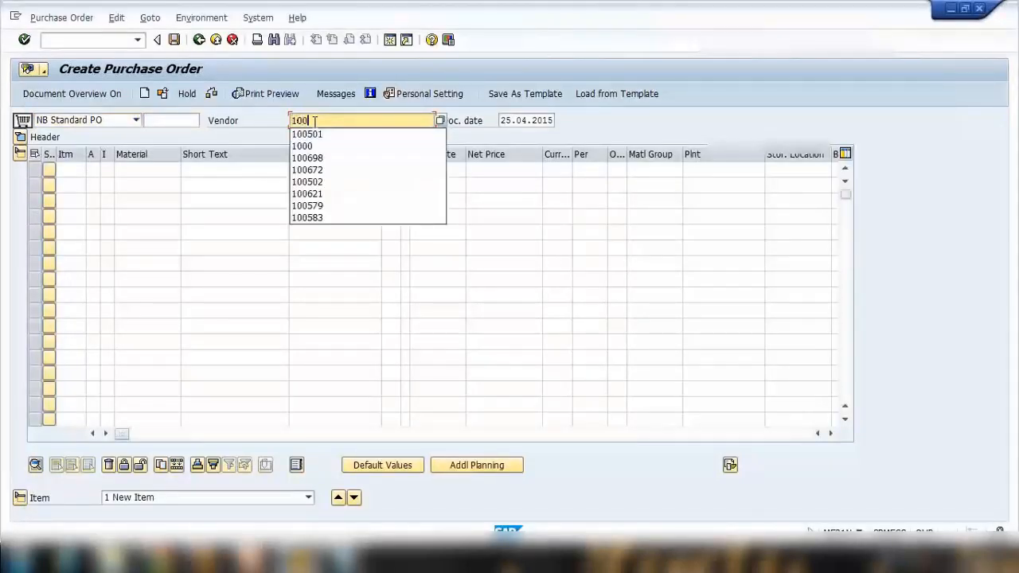
left_click(307, 181)
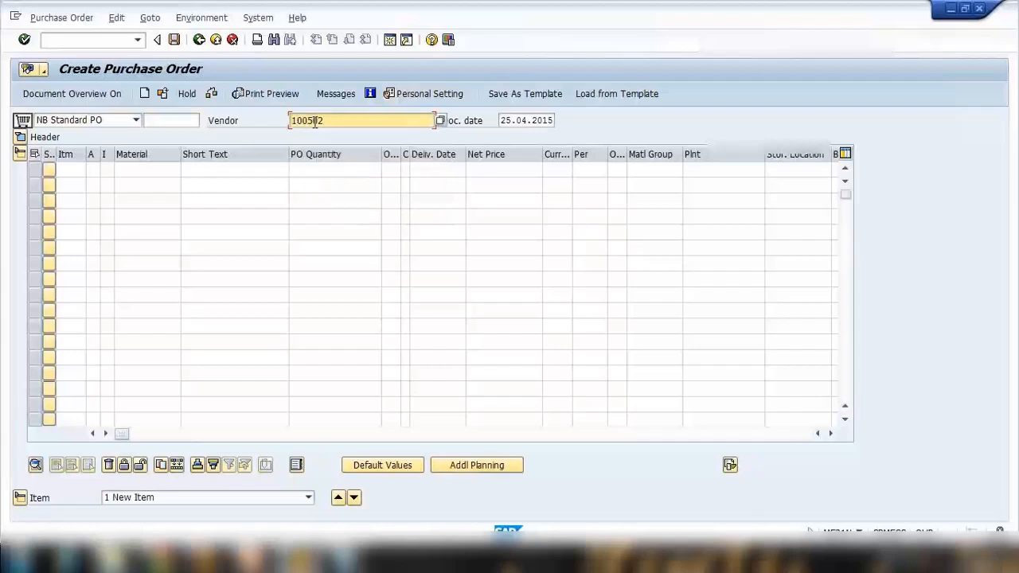
key("Enter")
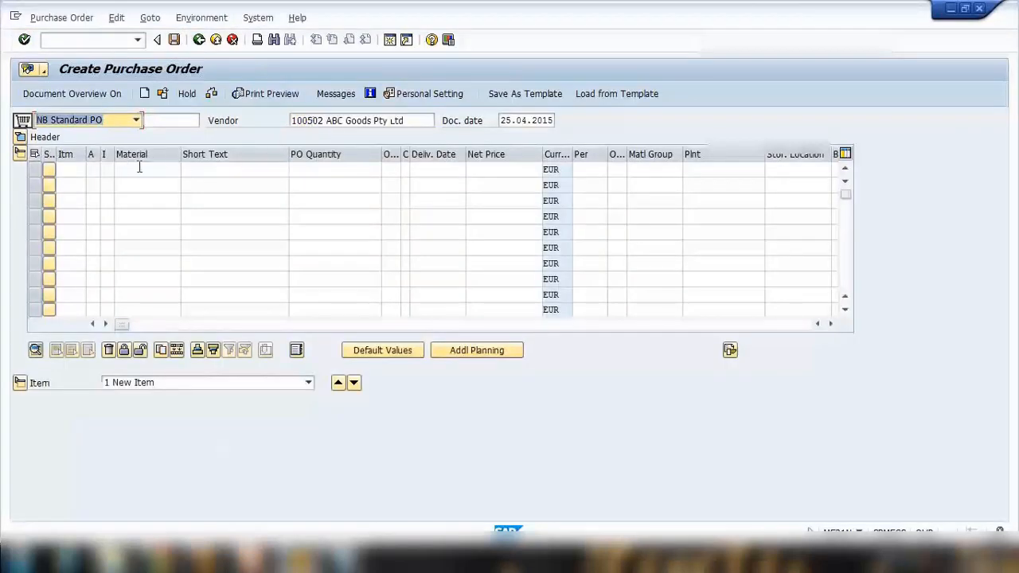
left_click(147, 168)
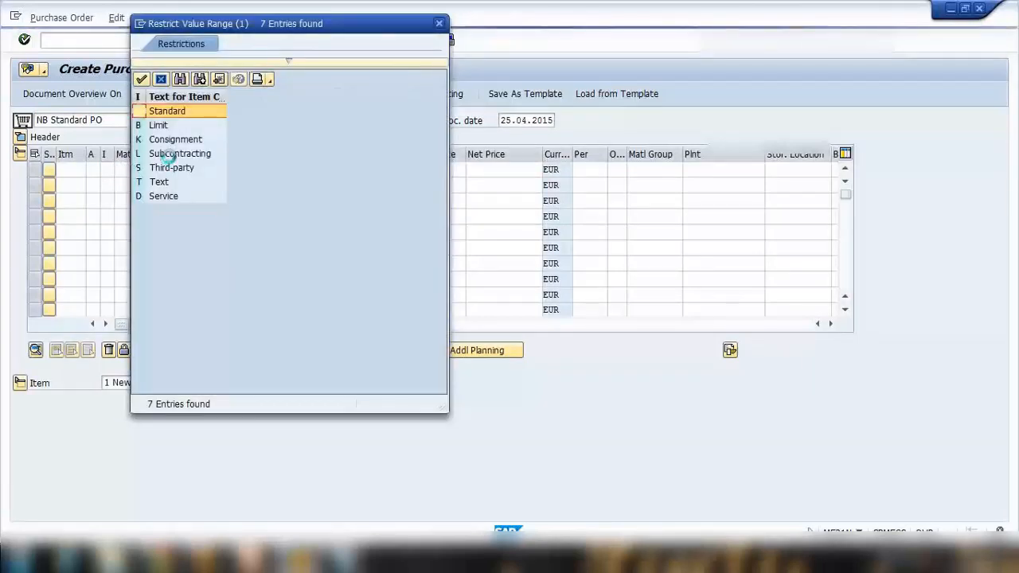
left_click(179, 153)
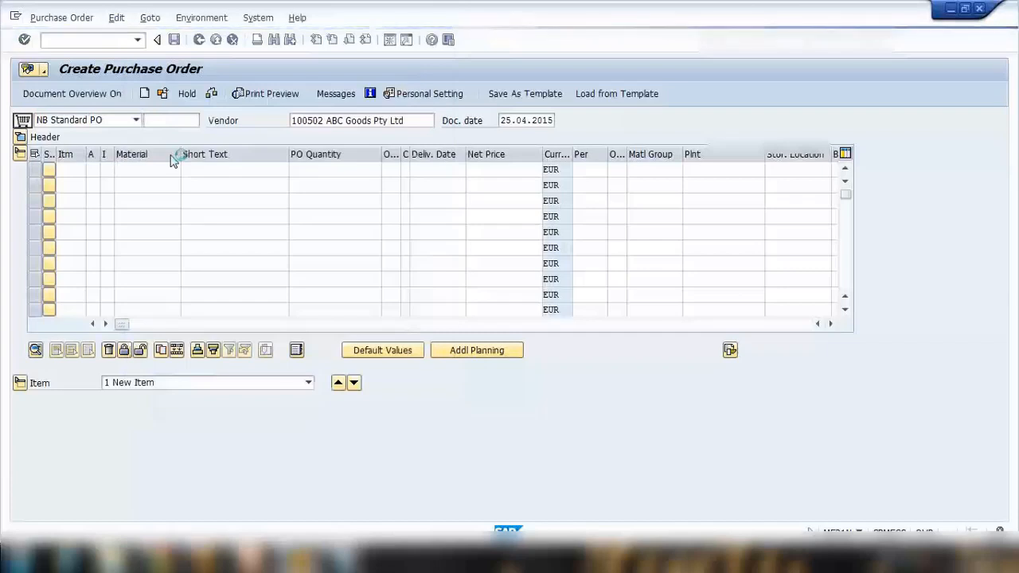
Fill item 10 with material ZDEMO1, quantity 5, plant 1000 and net price 6
left_click(128, 169)
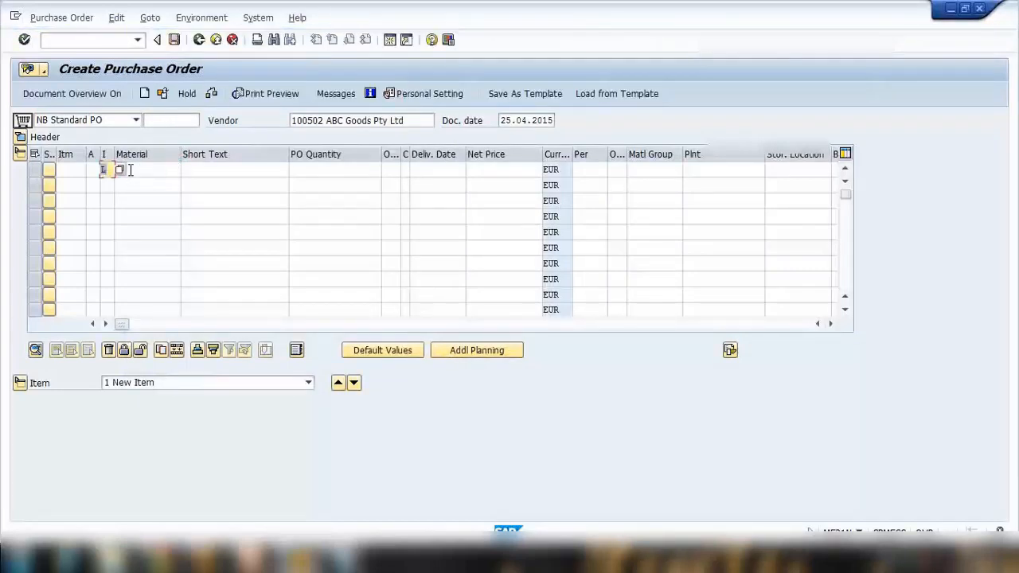
type("zdem")
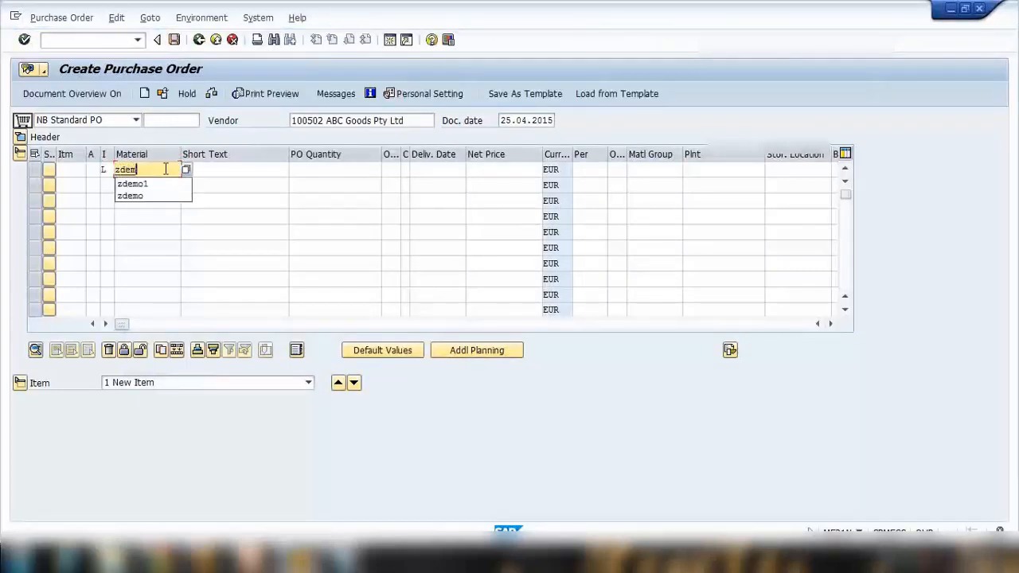
left_click(132, 184)
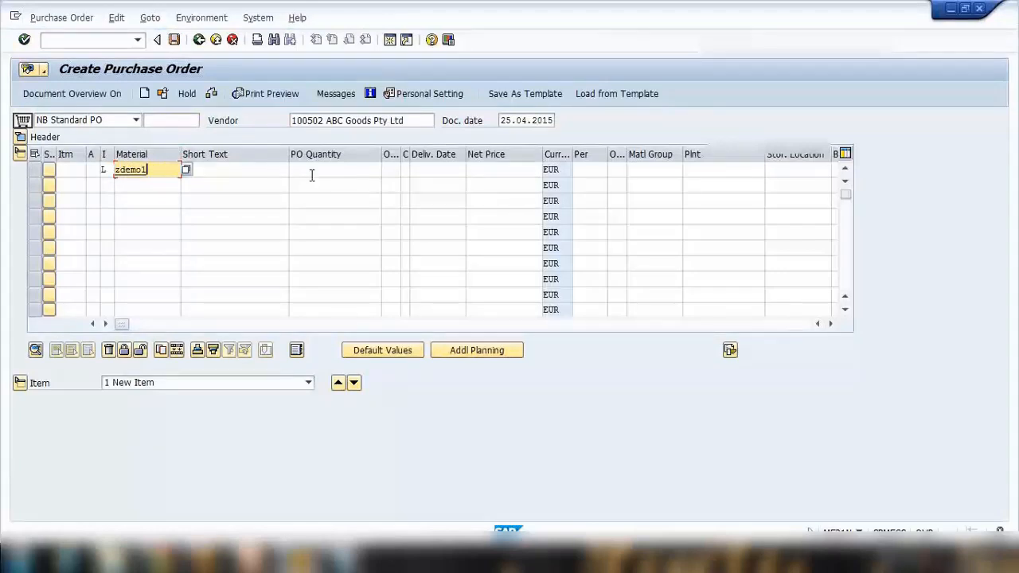
left_click(334, 169)
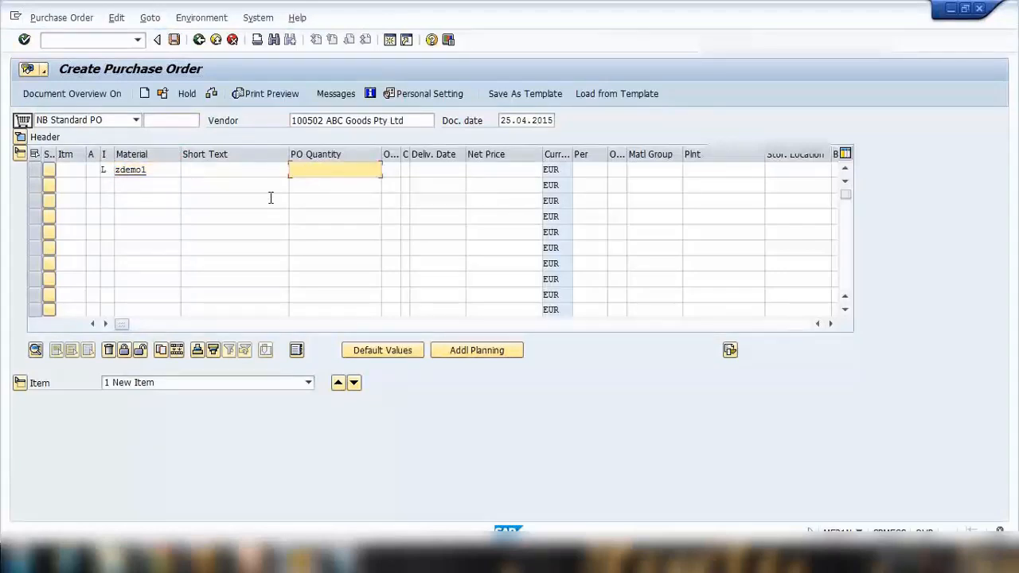
type("5")
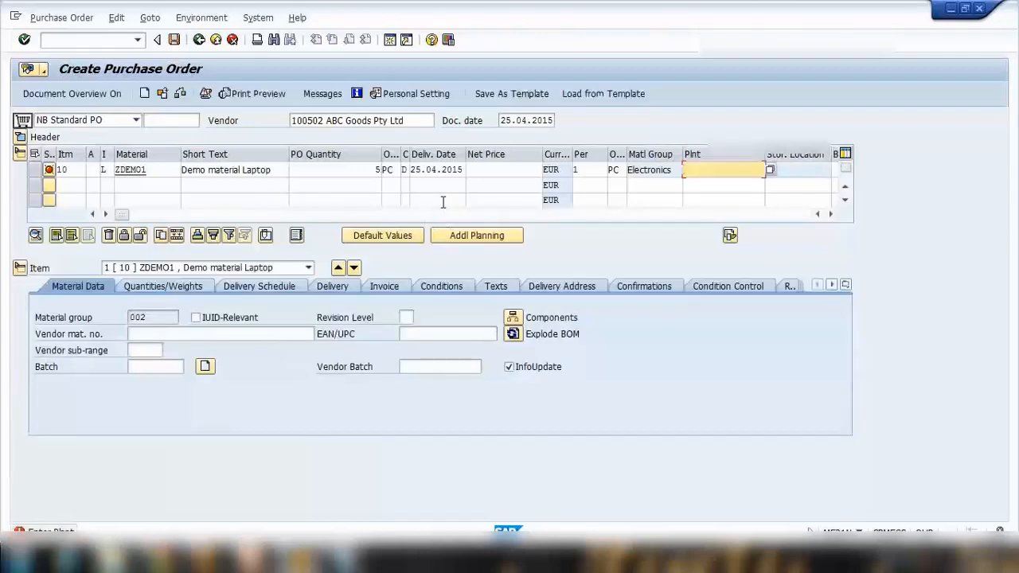
type("1000")
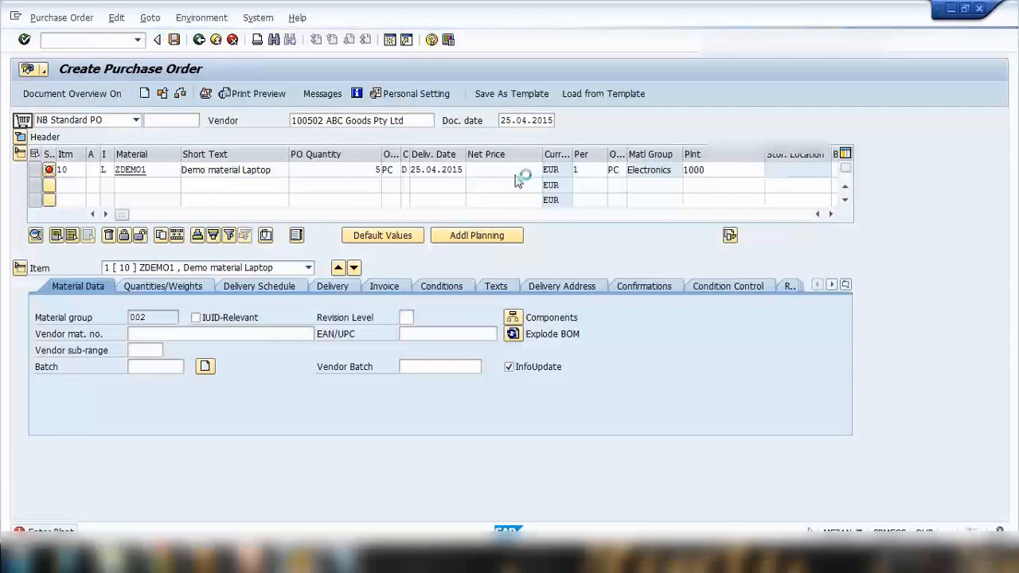
left_click(440, 286)
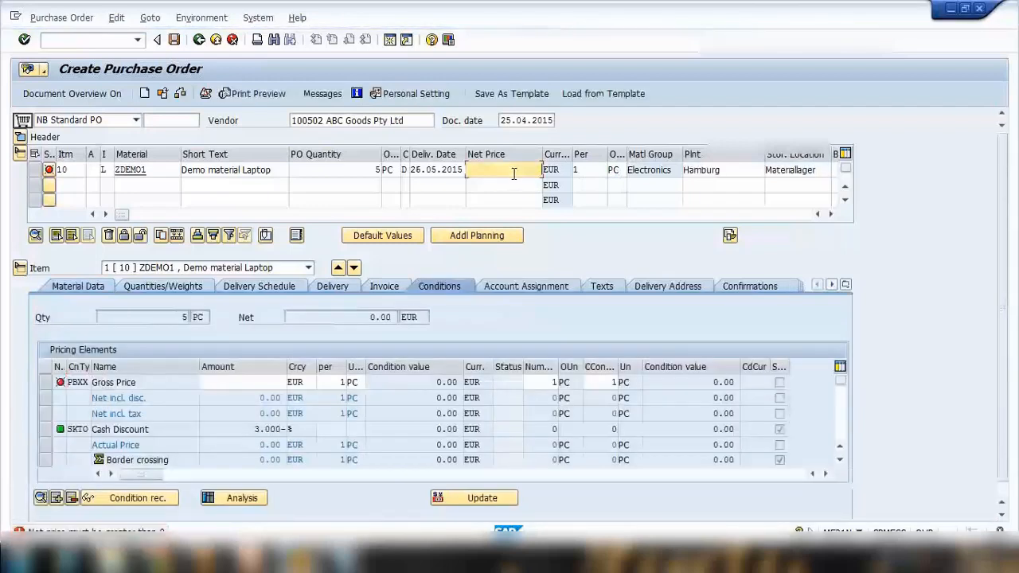
type("6.00")
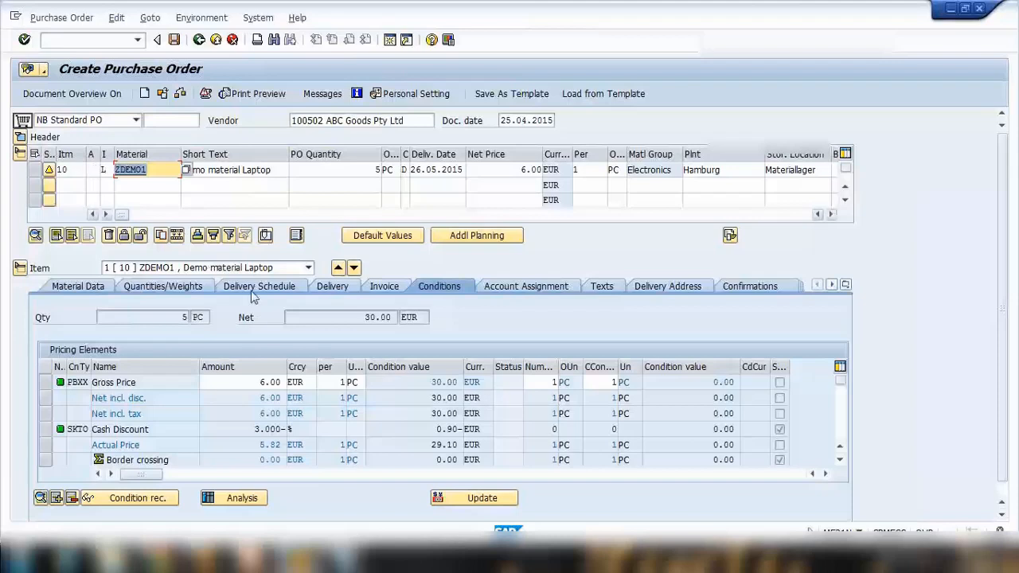
mouse_move(105, 300)
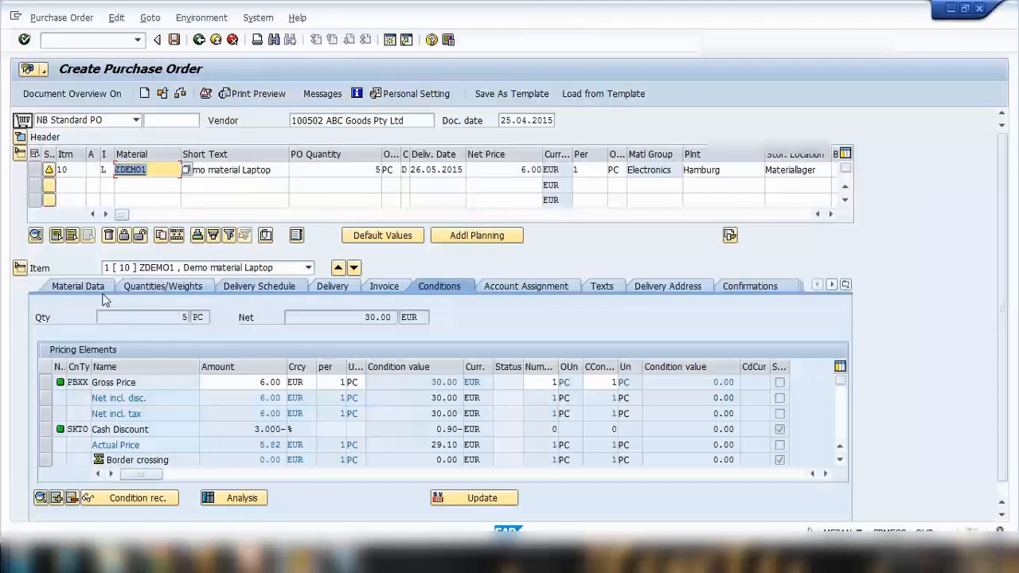
mouse_move(78, 288)
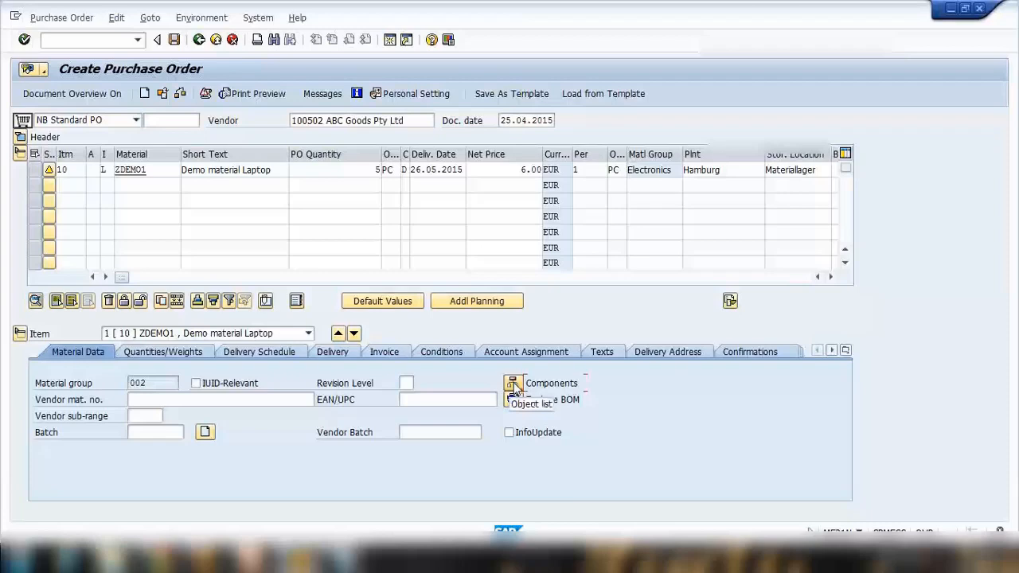
Check MOUSE_GS, MONITOR_GS and KEYBOARD_GS at 5 each, then go back to the PO
left_click(509, 383)
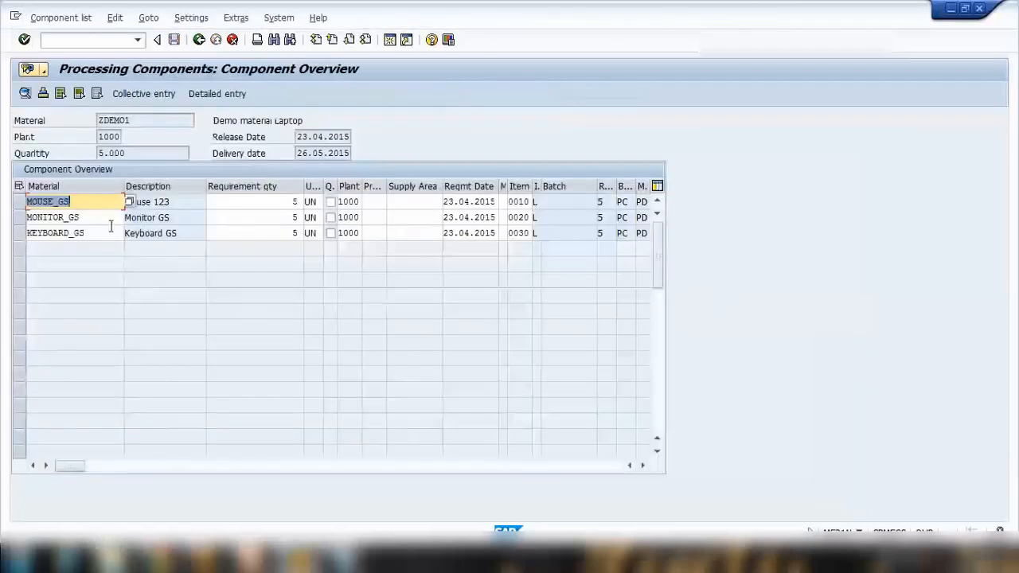
left_click(64, 232)
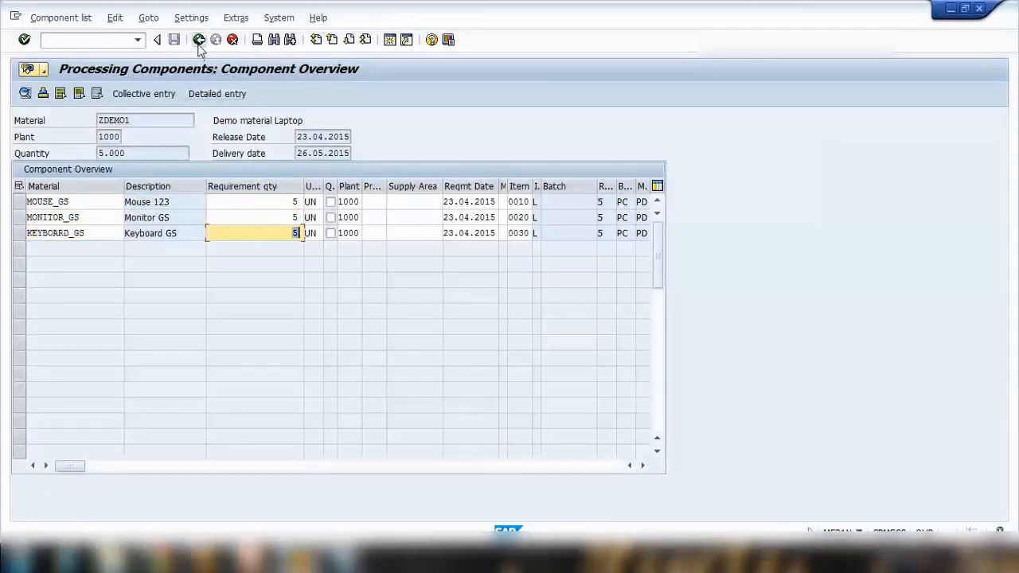
left_click(196, 39)
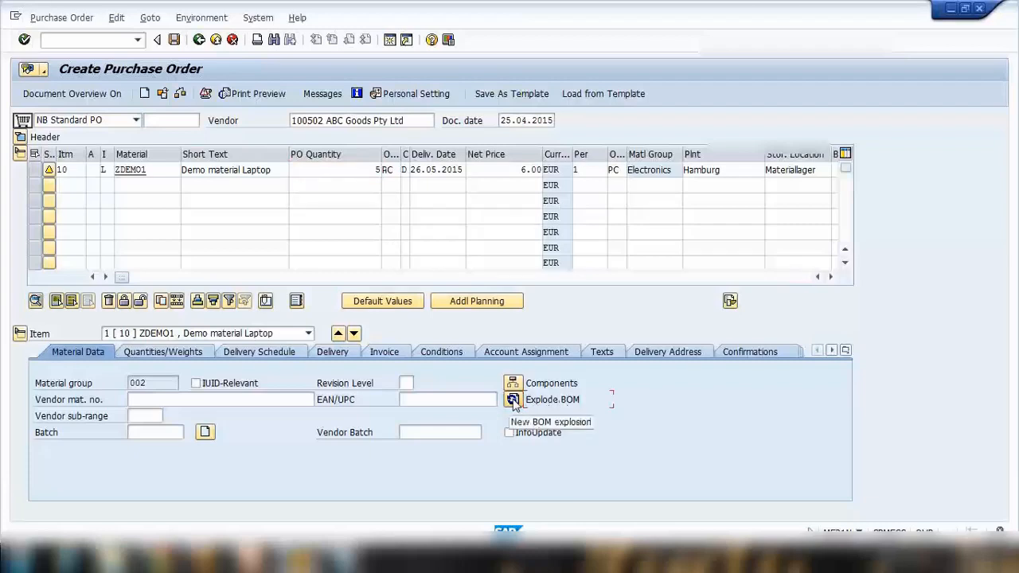
Review the laptop item's BOM components and save the purchase order
left_click(508, 383)
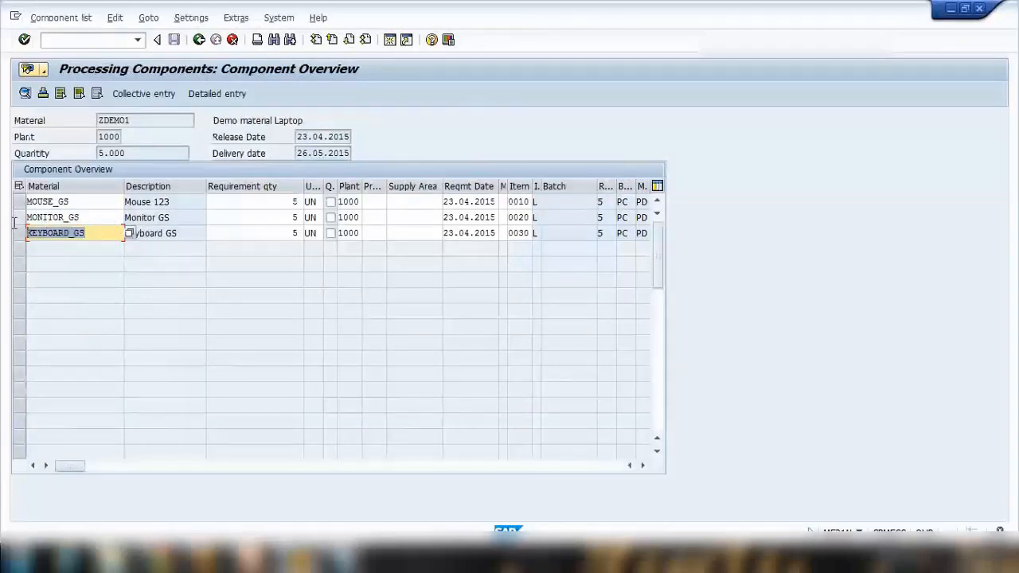
mouse_move(97, 217)
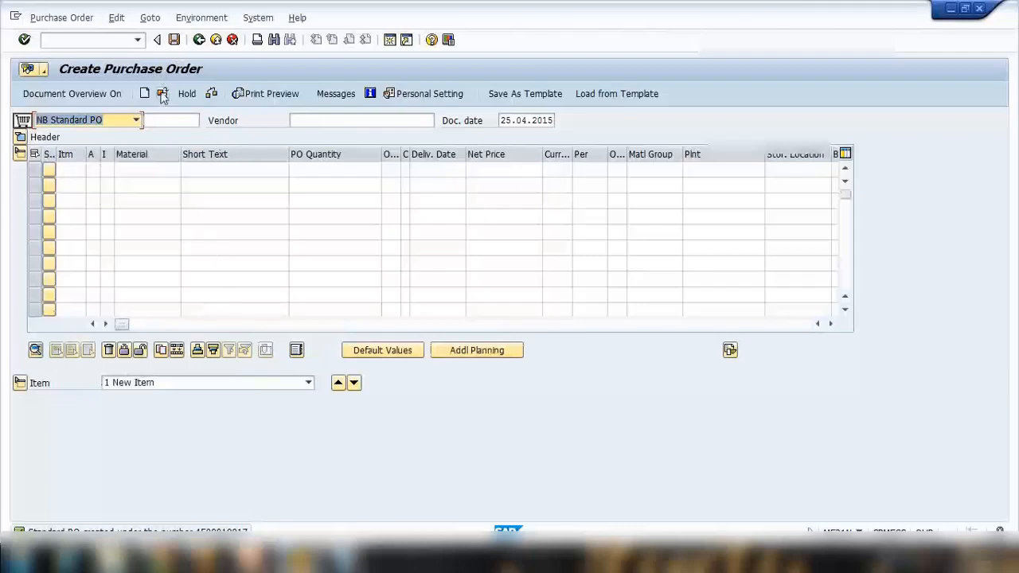
left_click(161, 93)
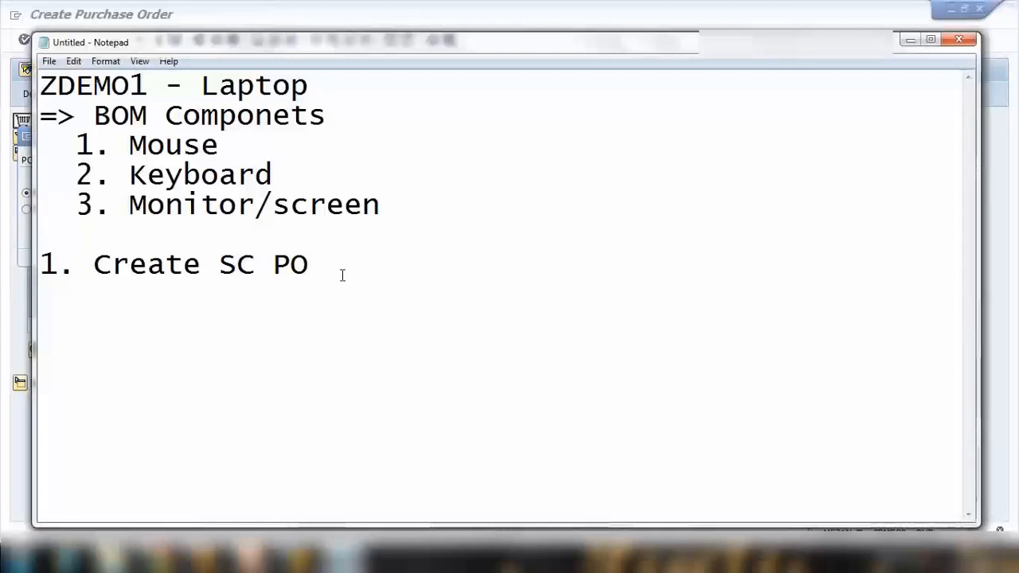
type("- 4500018017")
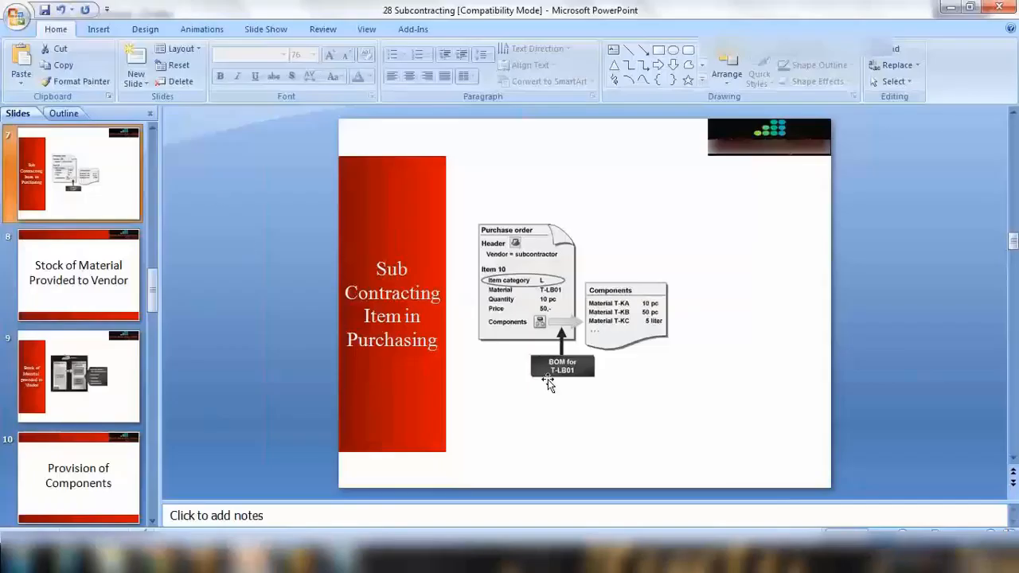
Present the slide show through the Provision of Components slide, then end it
key("F5")
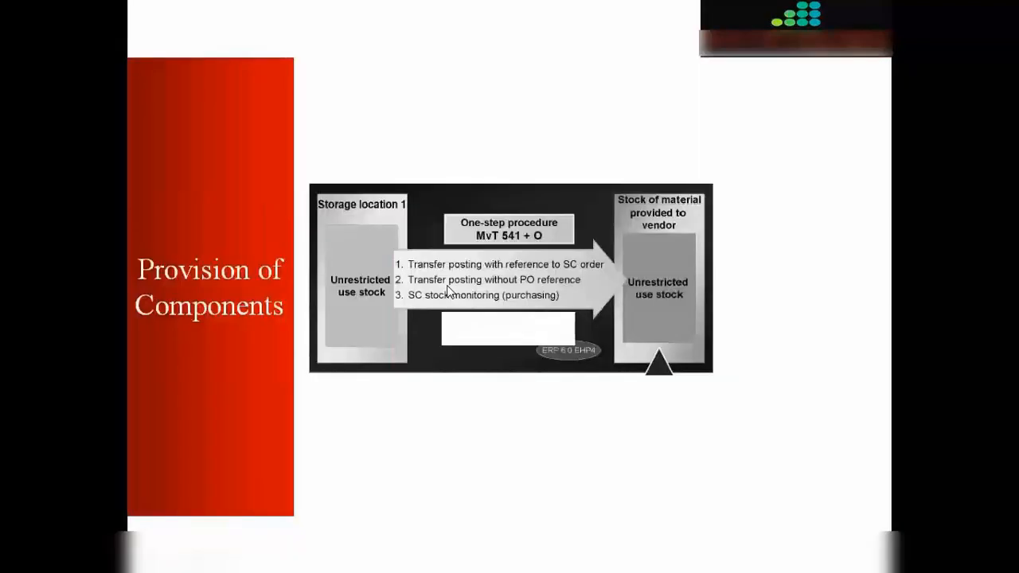
mouse_move(423, 280)
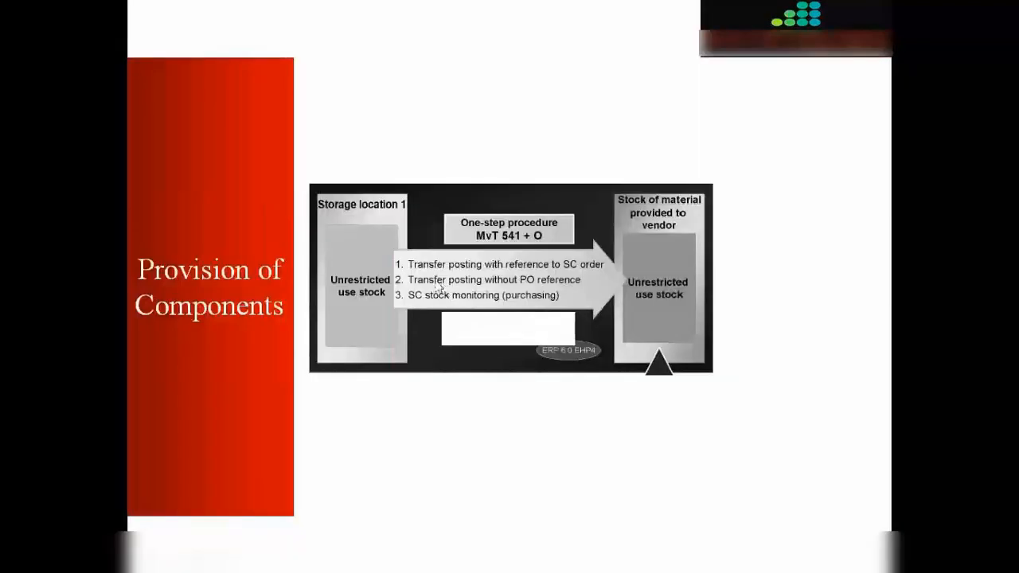
key("Escape")
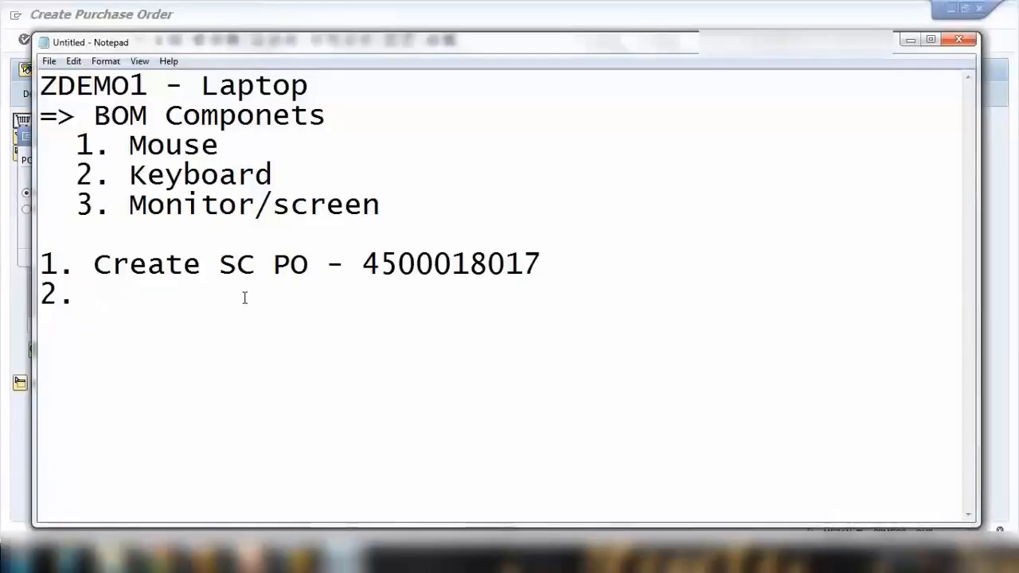
Type step 2 in Notepad: "Provide componets to SC vendor -"
type("Pr")
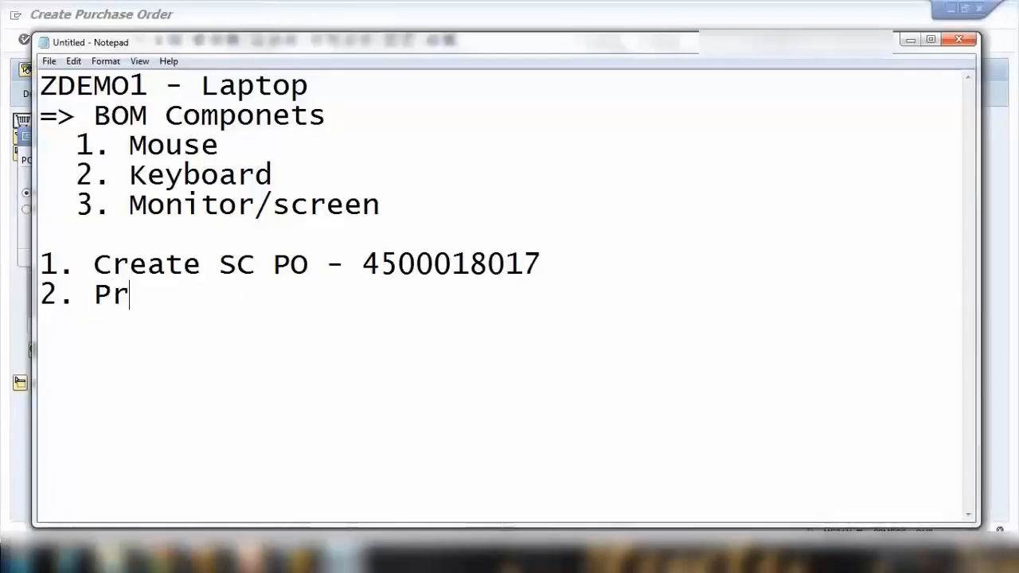
type("ovide")
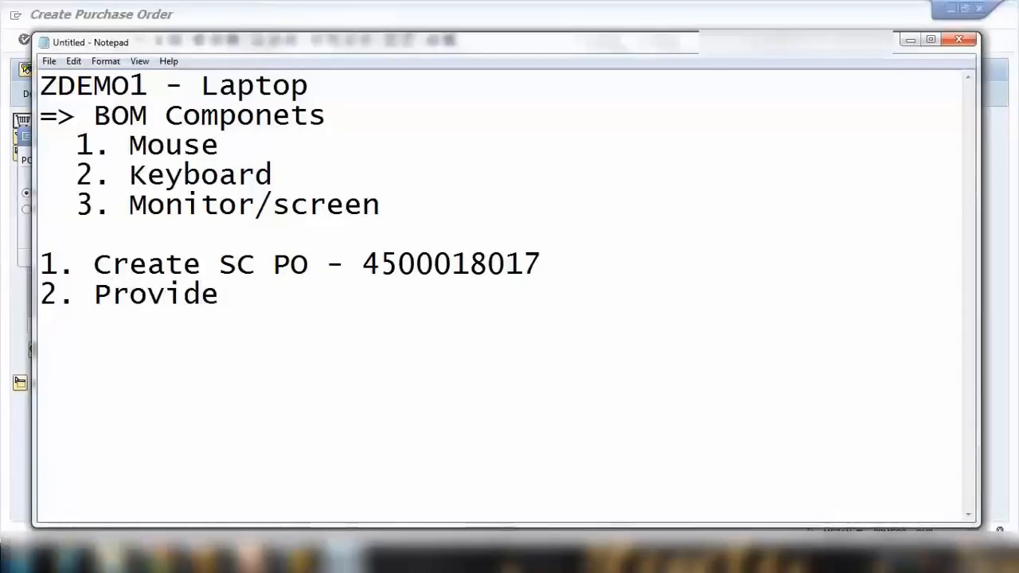
type("compi")
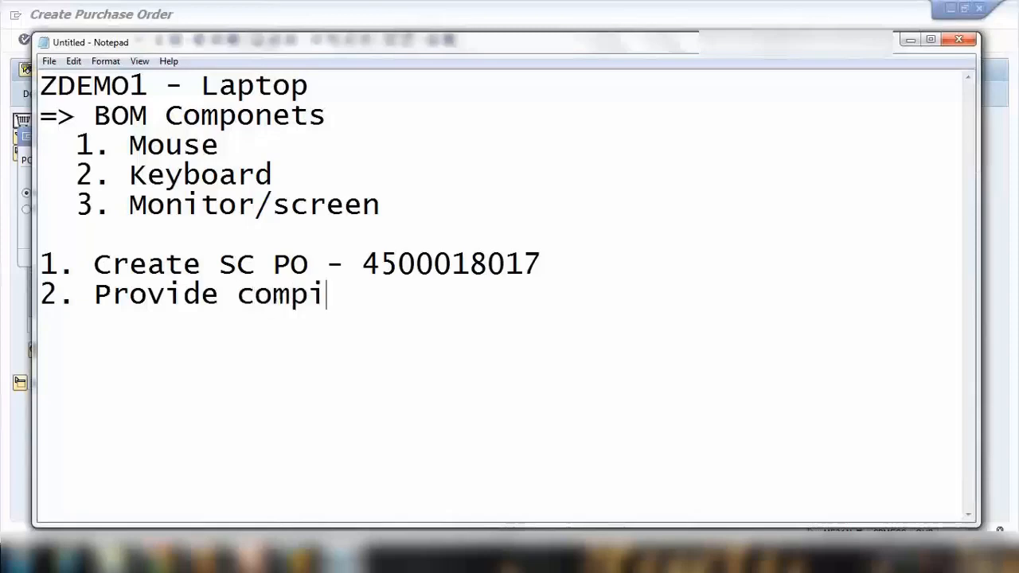
type("ponets to")
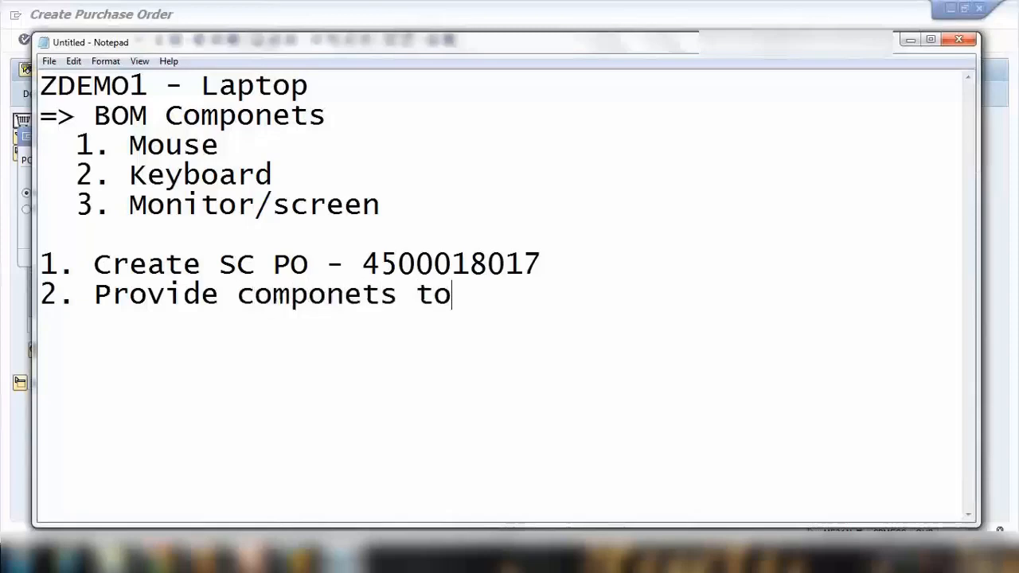
type("SC")
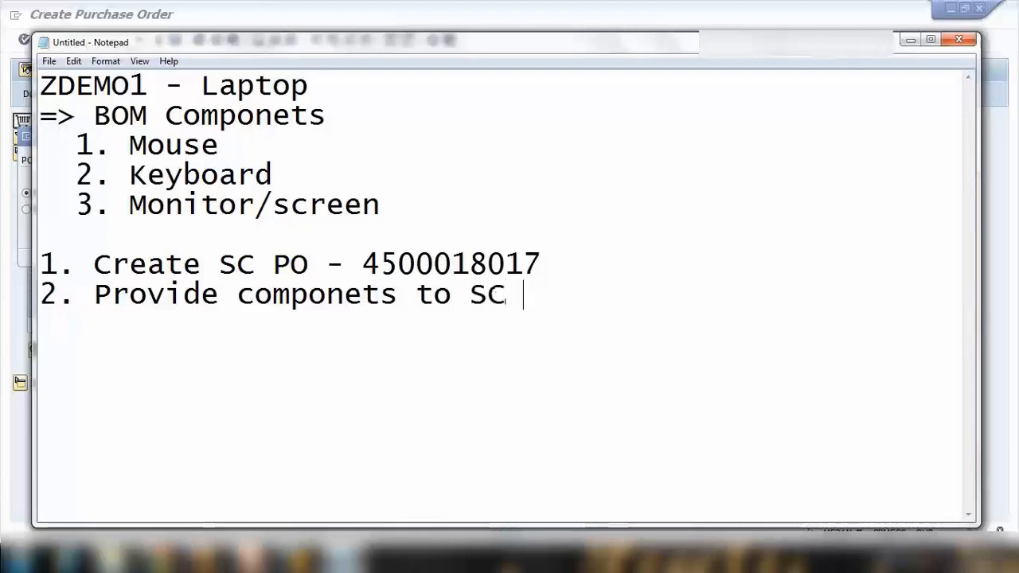
type("vendor -")
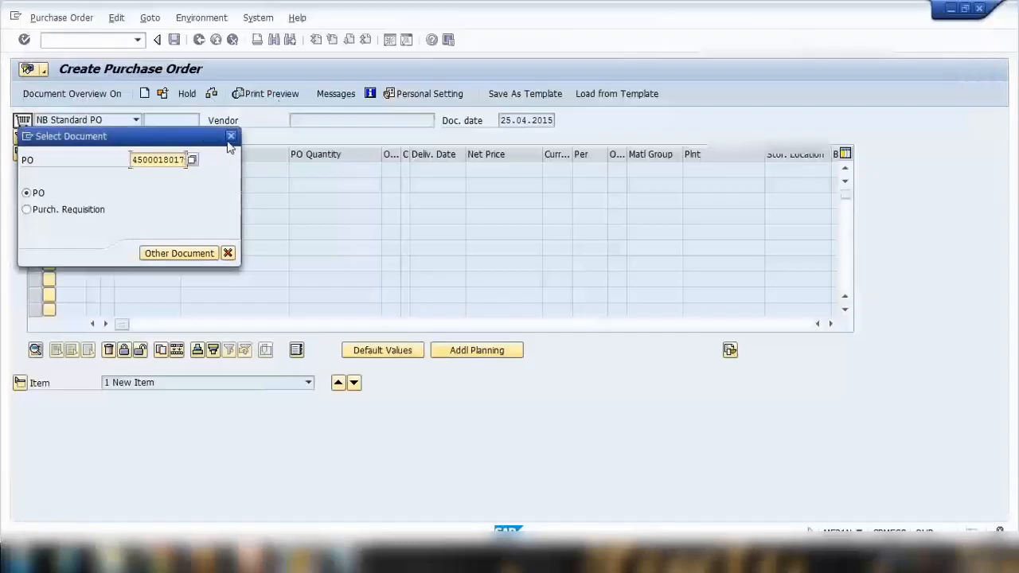
Dismiss the Select Document popup to reach goods issue for a purchase order
left_click(230, 136)
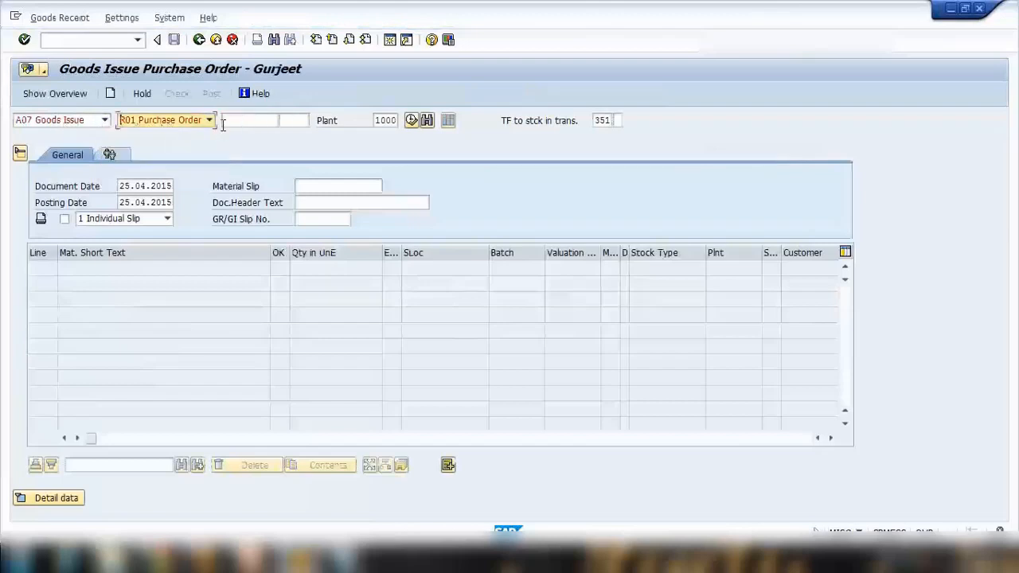
type("4500018017")
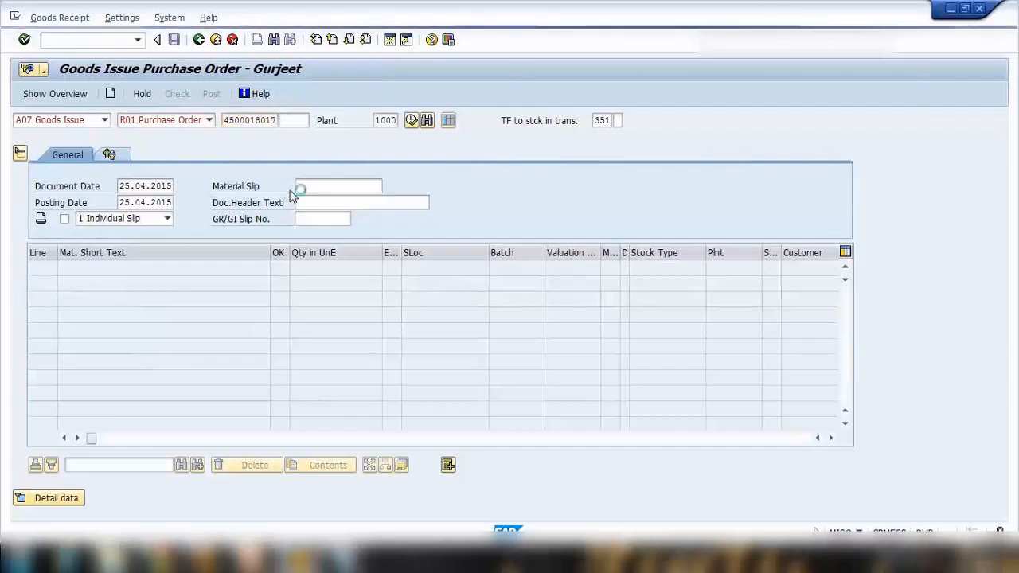
key("Enter")
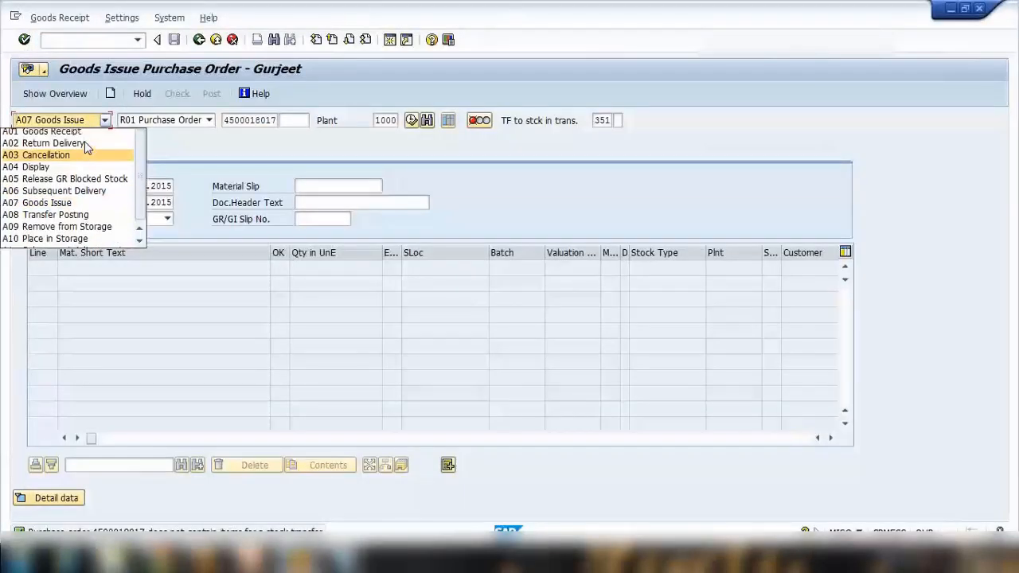
mouse_move(90, 148)
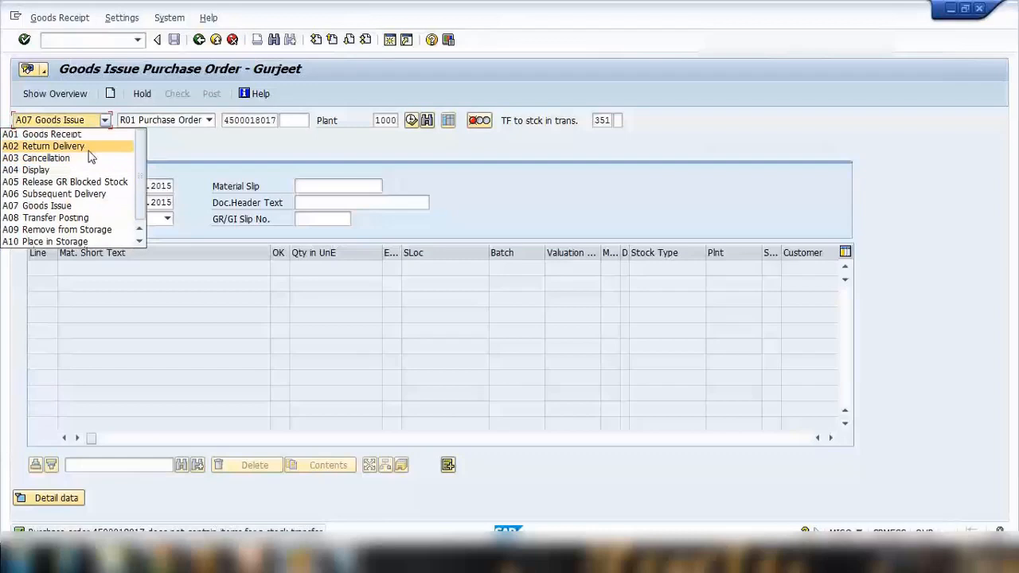
mouse_move(92, 213)
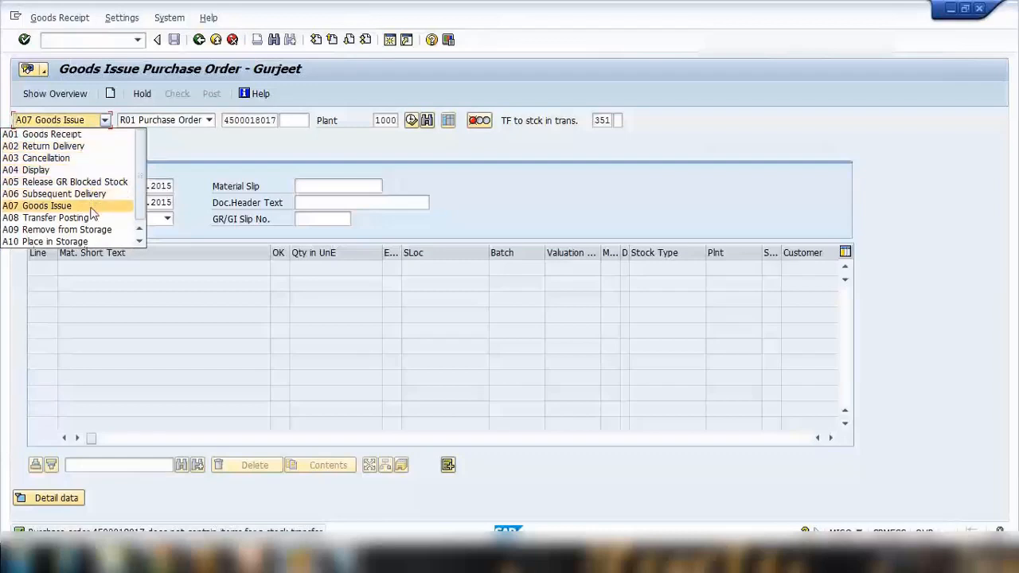
left_click(48, 218)
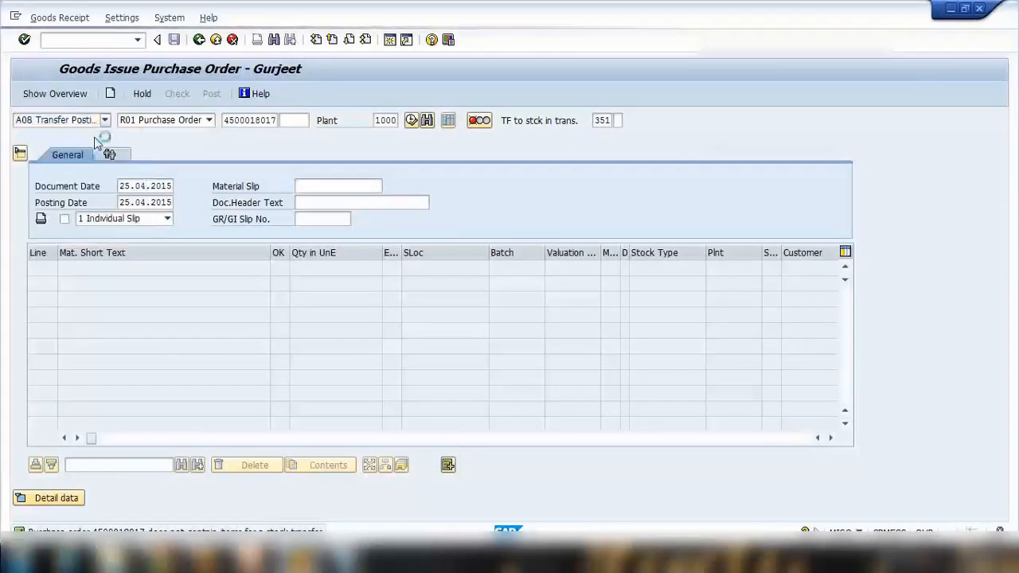